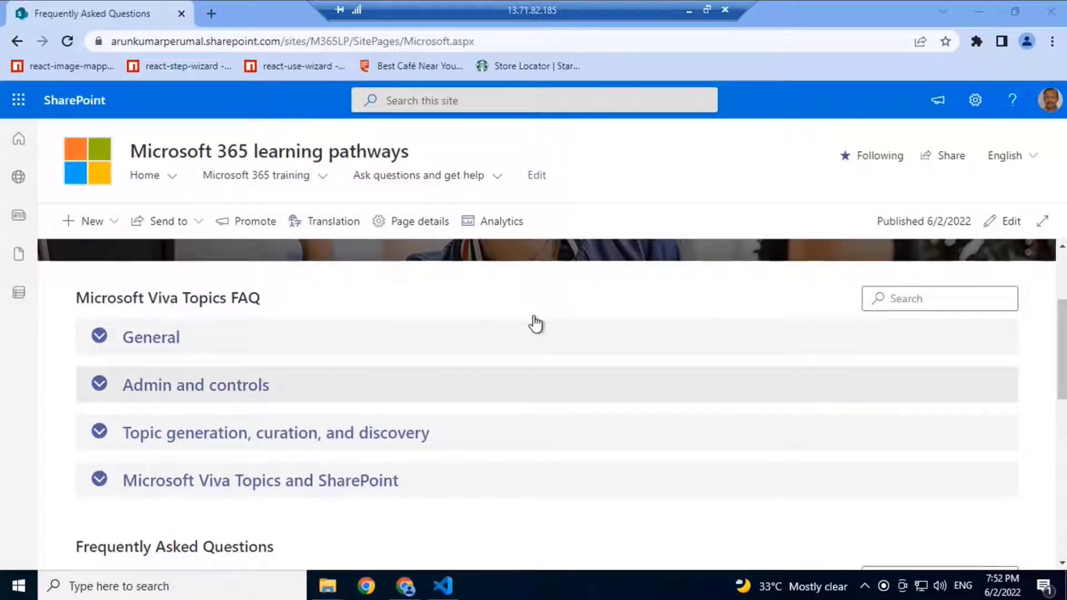
{"action": "mouse_move", "coordinate": [310, 298]}
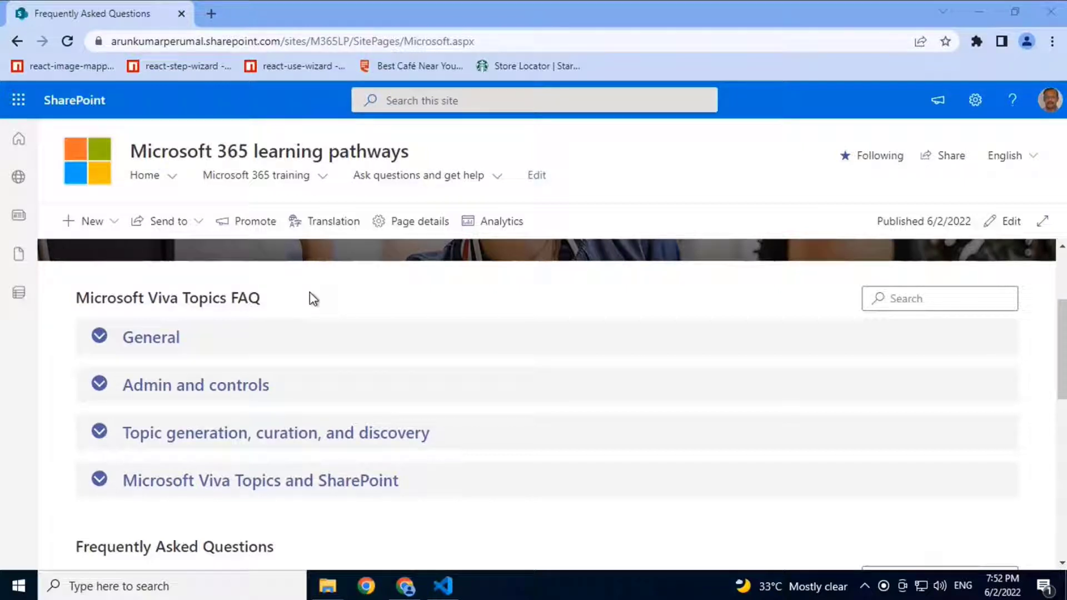
{"action": "mouse_move", "coordinate": [302, 307]}
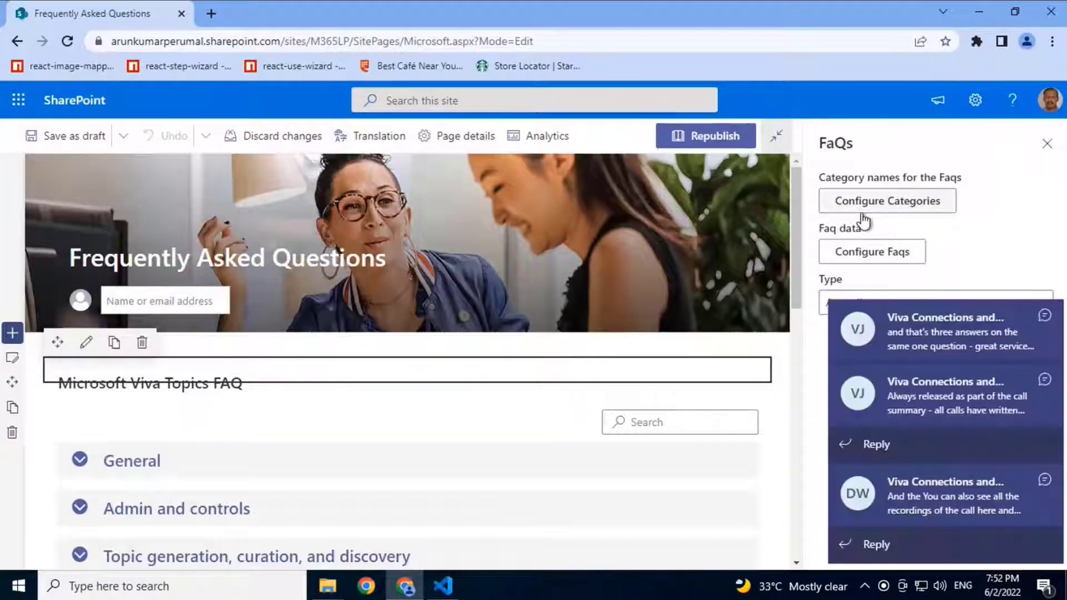
{"action": "mouse_move", "coordinate": [1008, 260]}
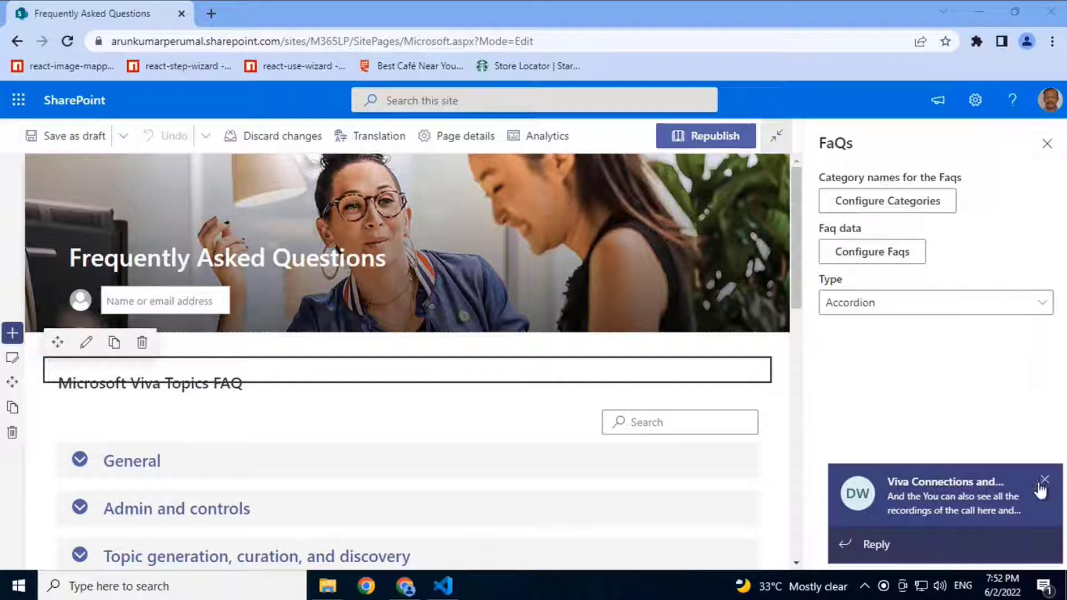
{"action": "left_click", "coordinate": [886, 201]}
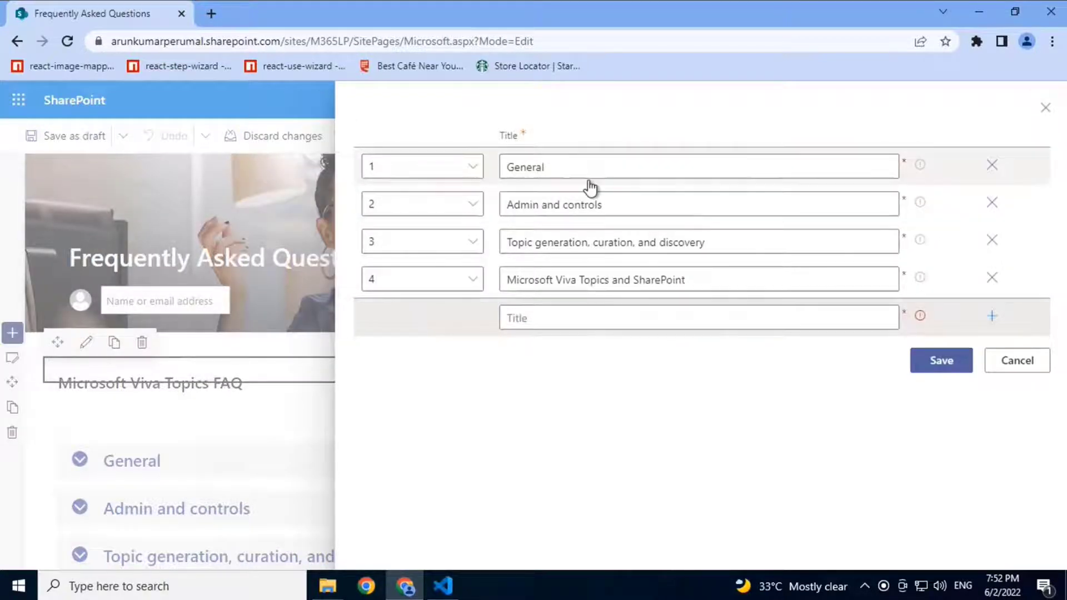
{"action": "mouse_move", "coordinate": [795, 404]}
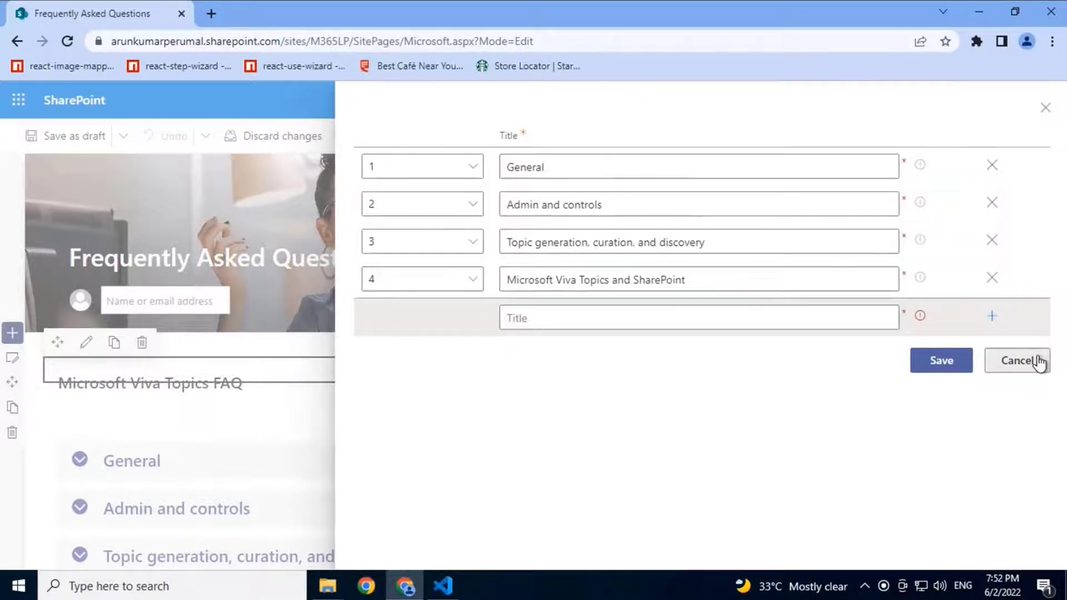
{"action": "left_click", "coordinate": [1016, 360]}
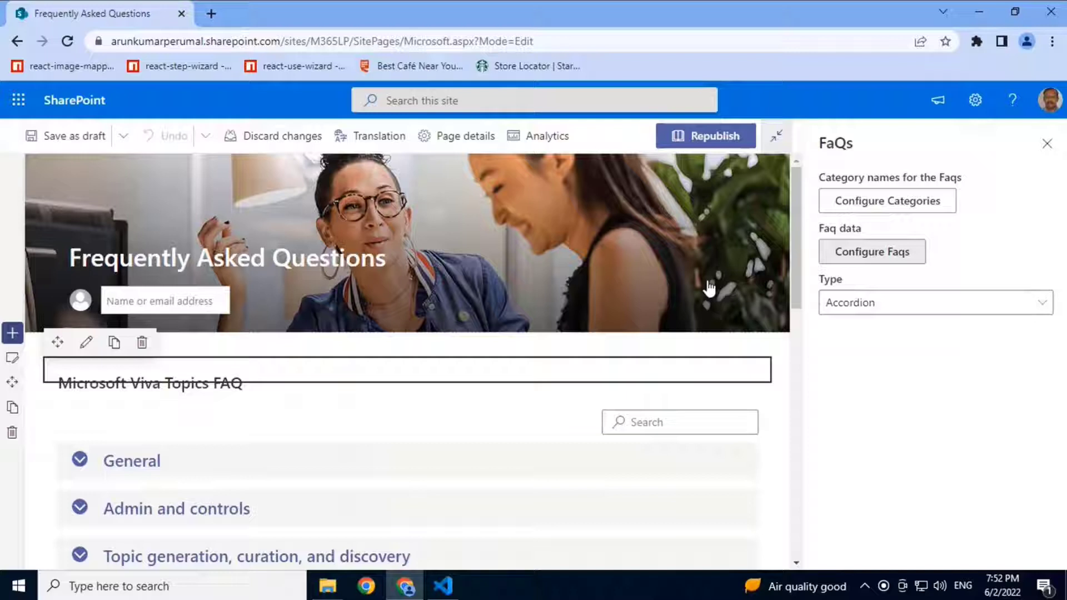
{"action": "left_click", "coordinate": [871, 251]}
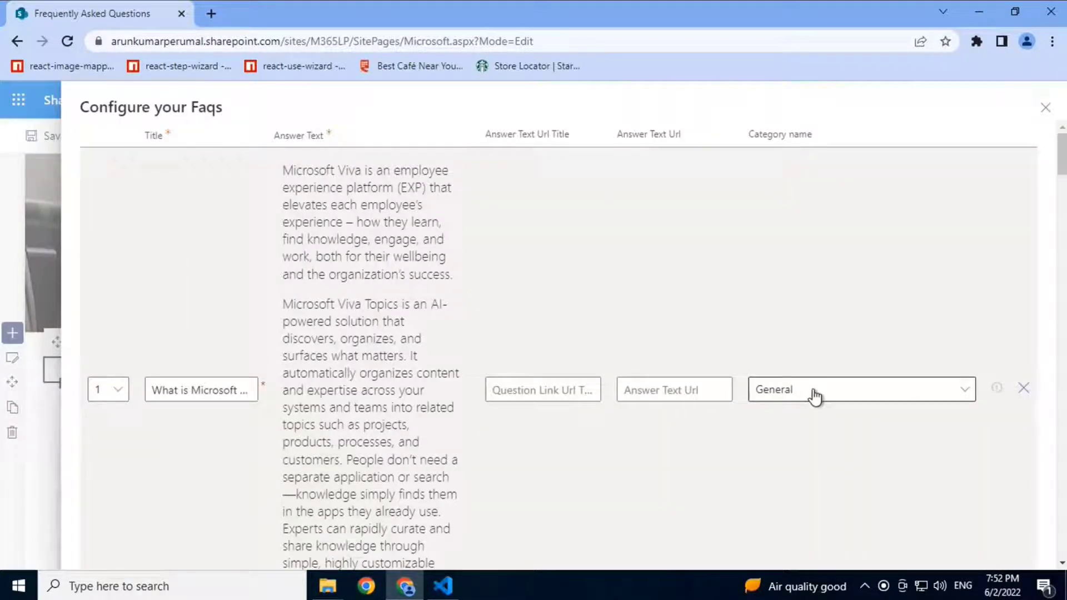
{"action": "scroll", "scroll_direction": "down", "scroll_amount": 3}
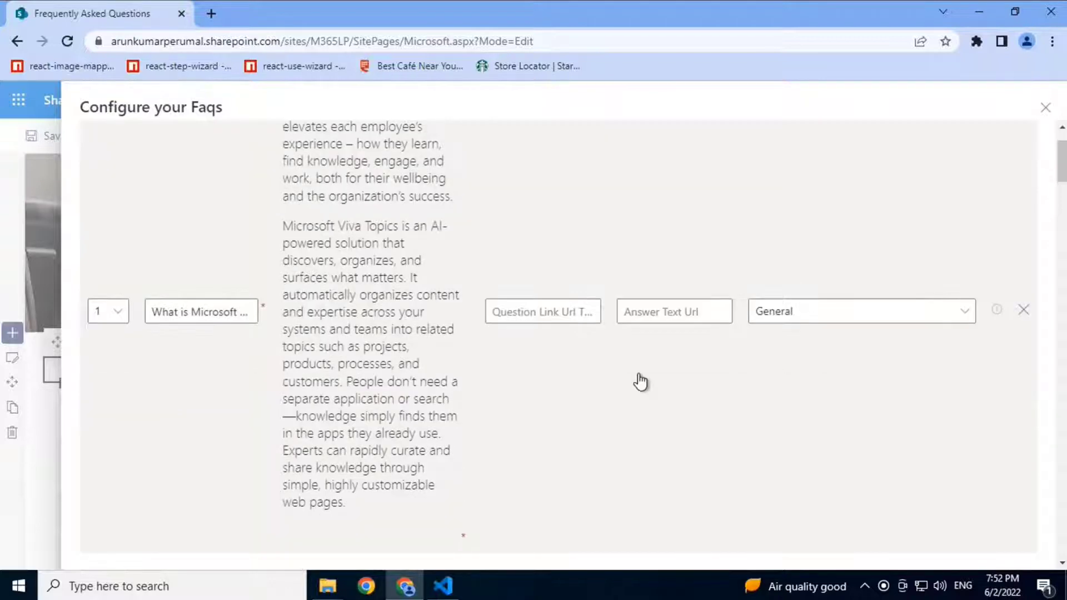
{"action": "left_click", "coordinate": [857, 312]}
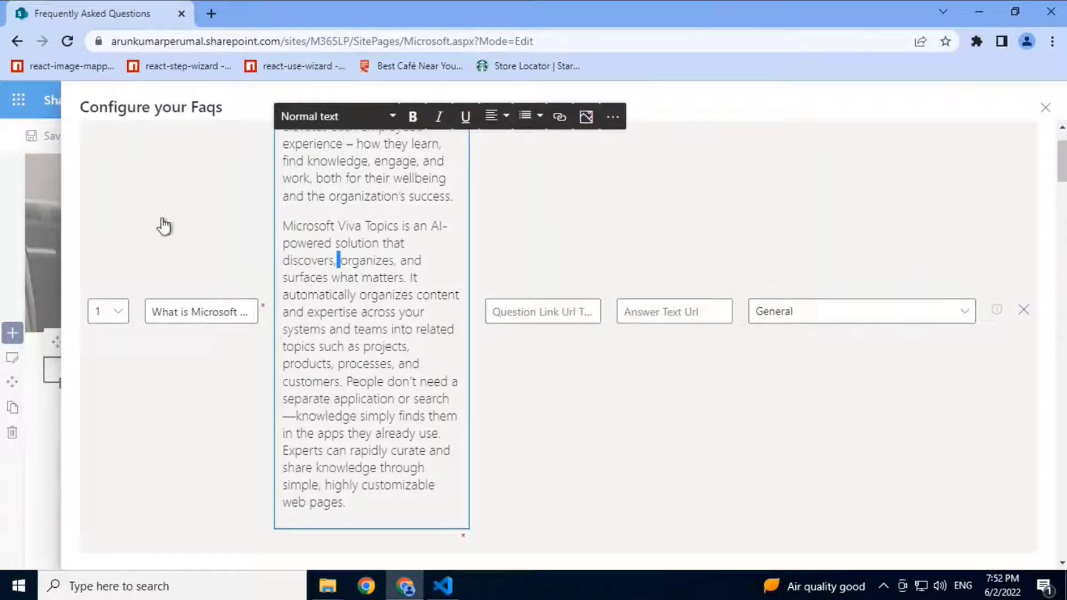
{"action": "mouse_move", "coordinate": [359, 236]}
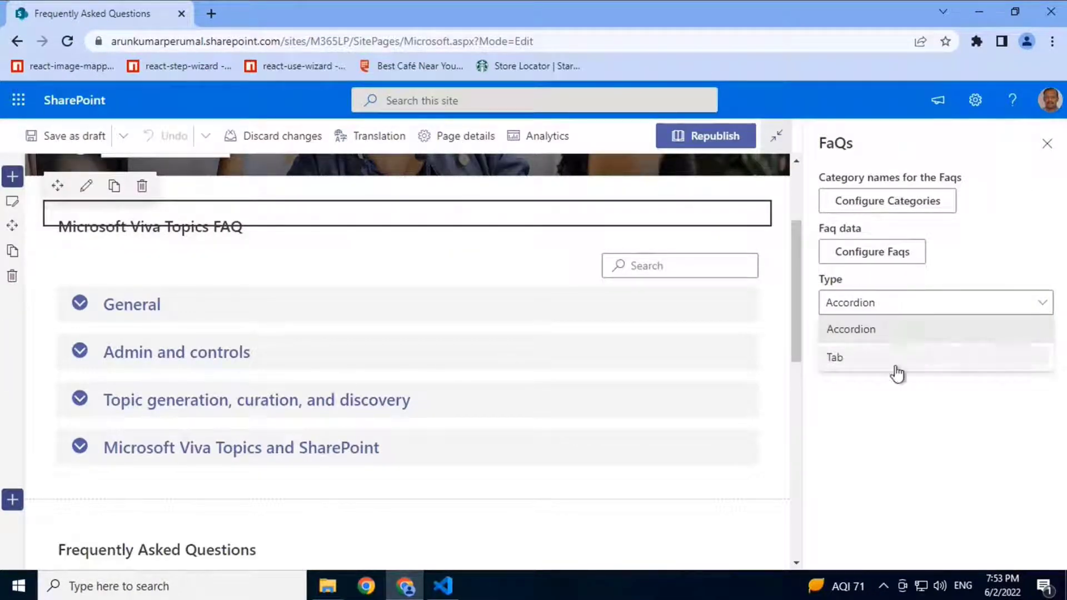
{"action": "mouse_move", "coordinate": [883, 365]}
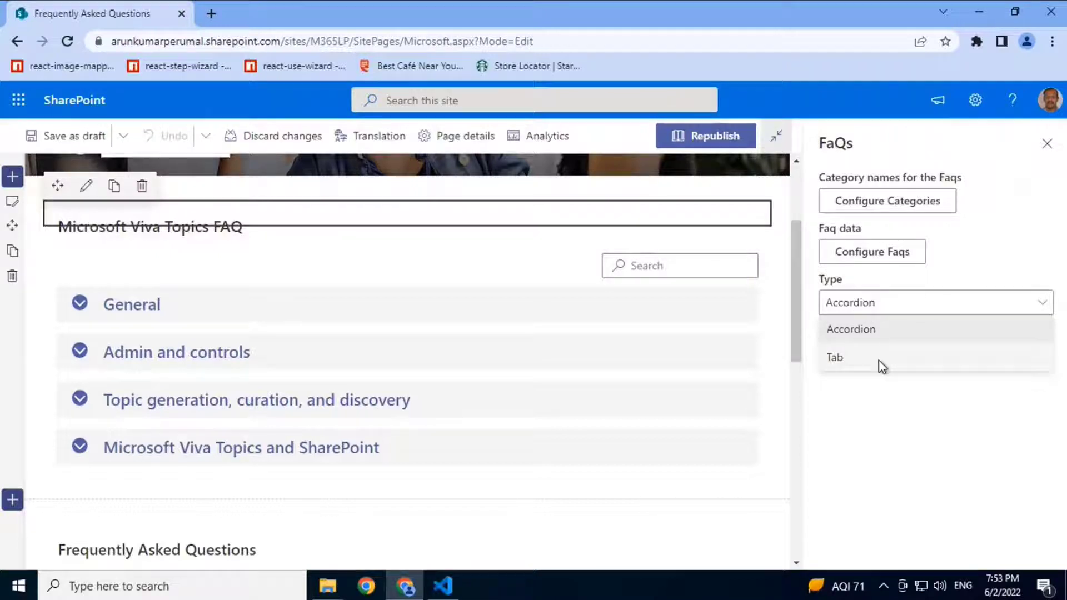
Show the FAQ as tabs and view the Topic generation and Admin and controls categories.
{"action": "left_click", "coordinate": [835, 357]}
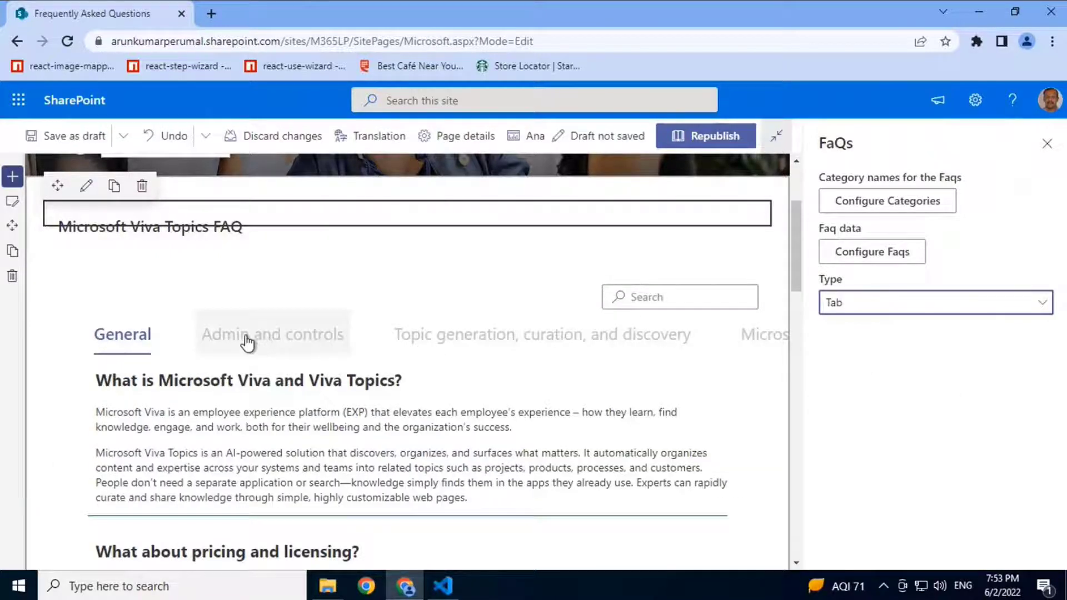
{"action": "left_click", "coordinate": [542, 335]}
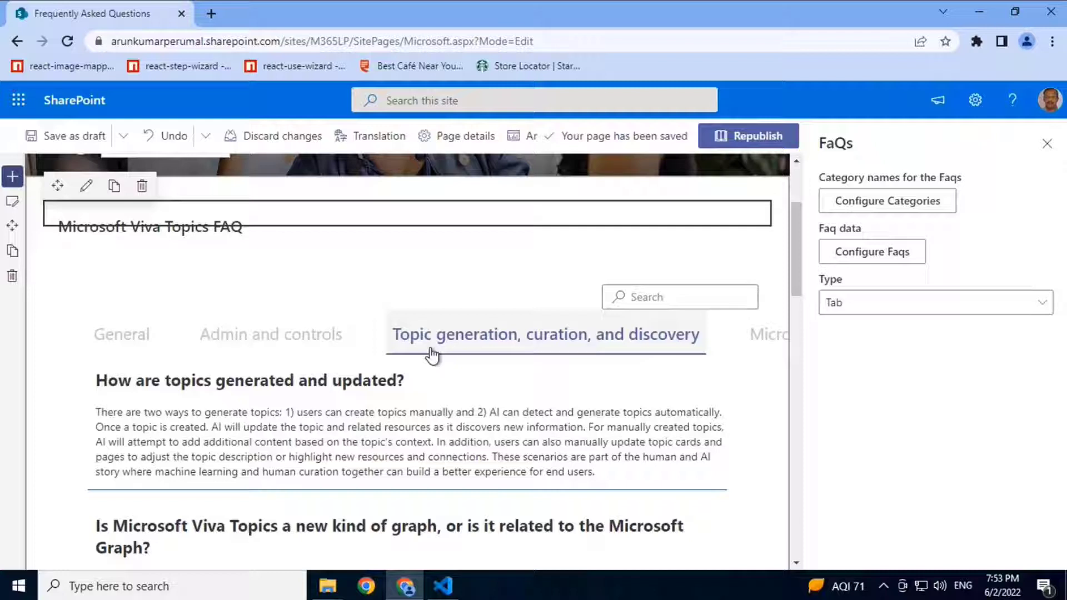
{"action": "left_click", "coordinate": [271, 334]}
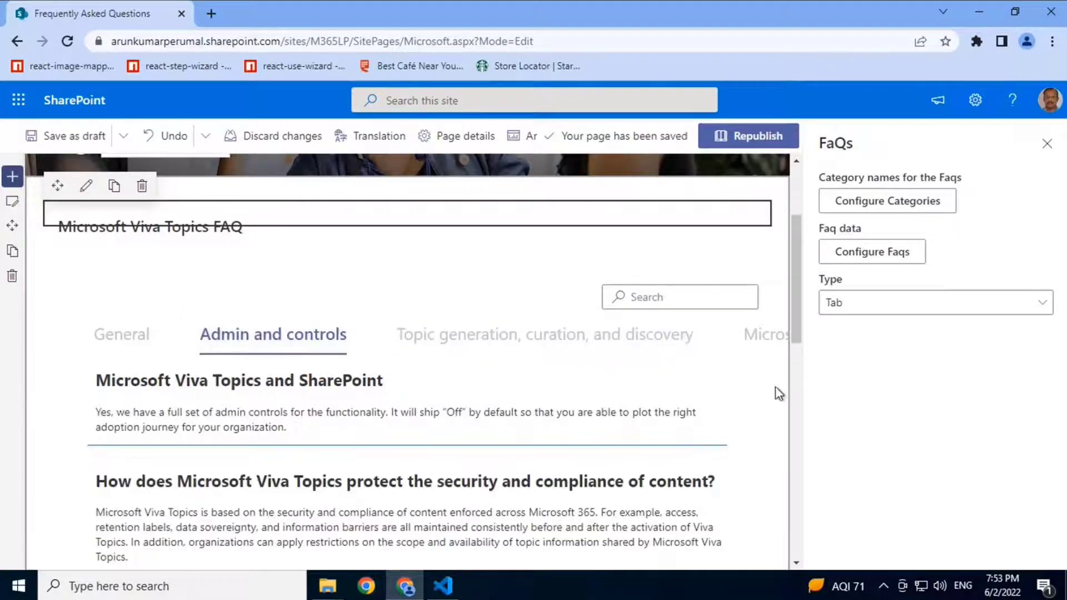
Return the FAQ to the accordion layout and close the web part settings.
{"action": "left_click", "coordinate": [935, 302]}
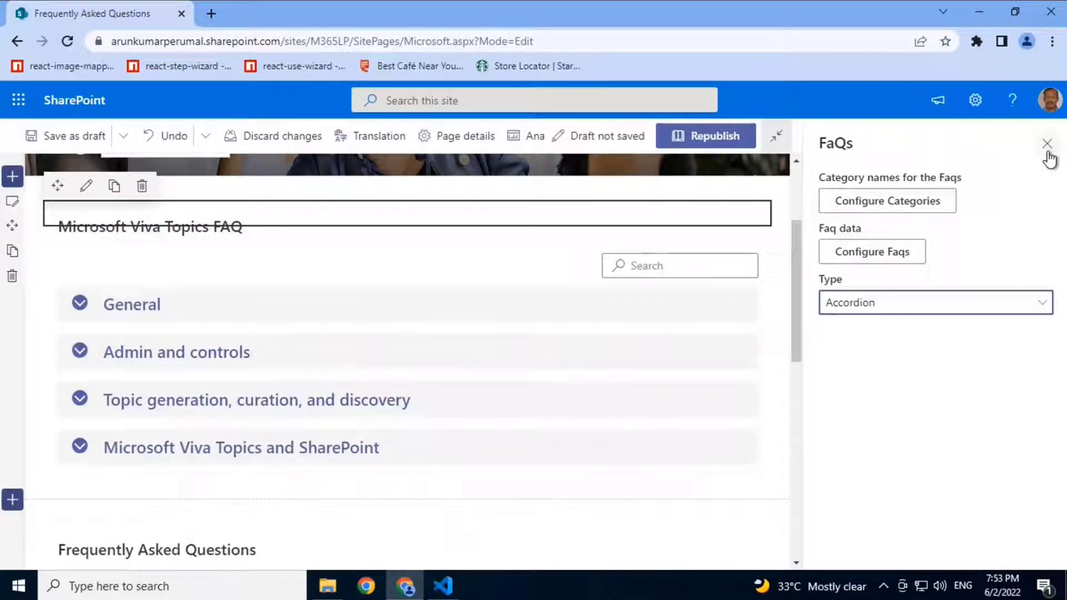
{"action": "left_click", "coordinate": [1047, 144]}
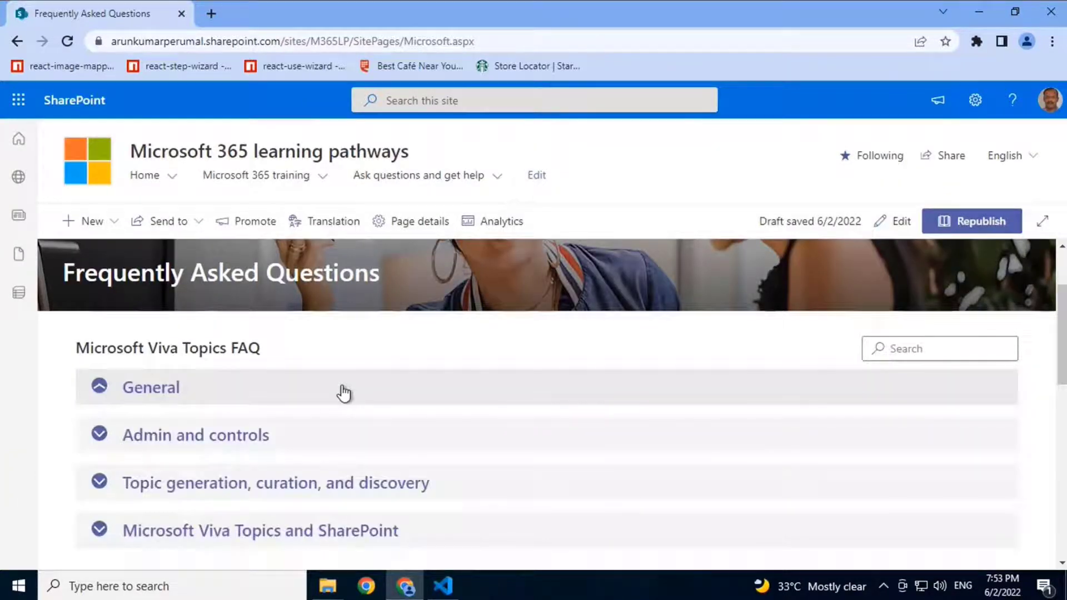
Expand the General category, then briefly check the site's Change the look panel and close it.
{"action": "left_click", "coordinate": [150, 386]}
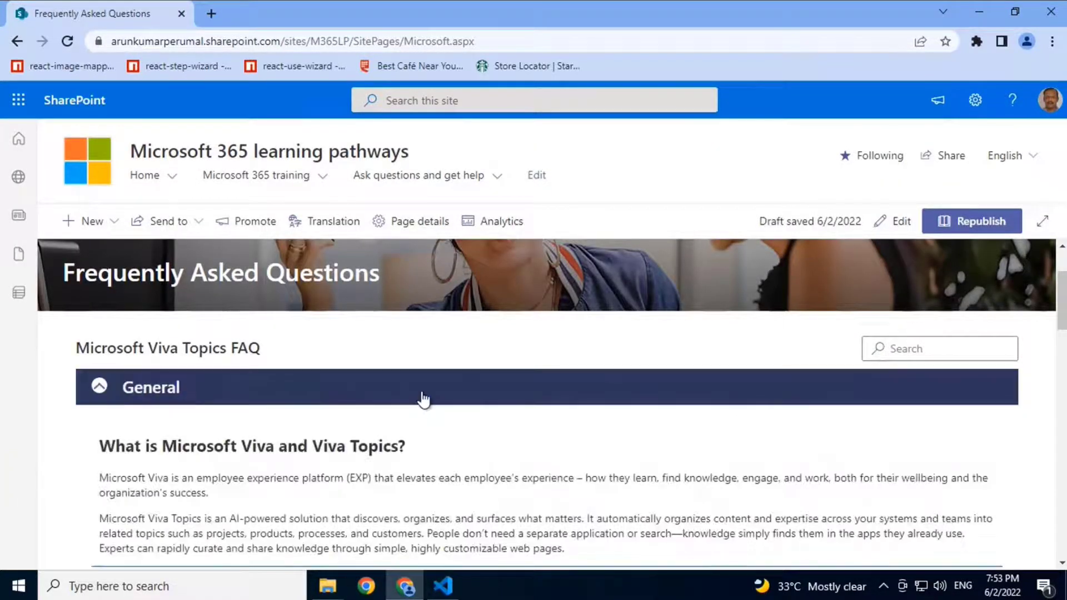
{"action": "scroll", "scroll_direction": "down", "scroll_amount": 3}
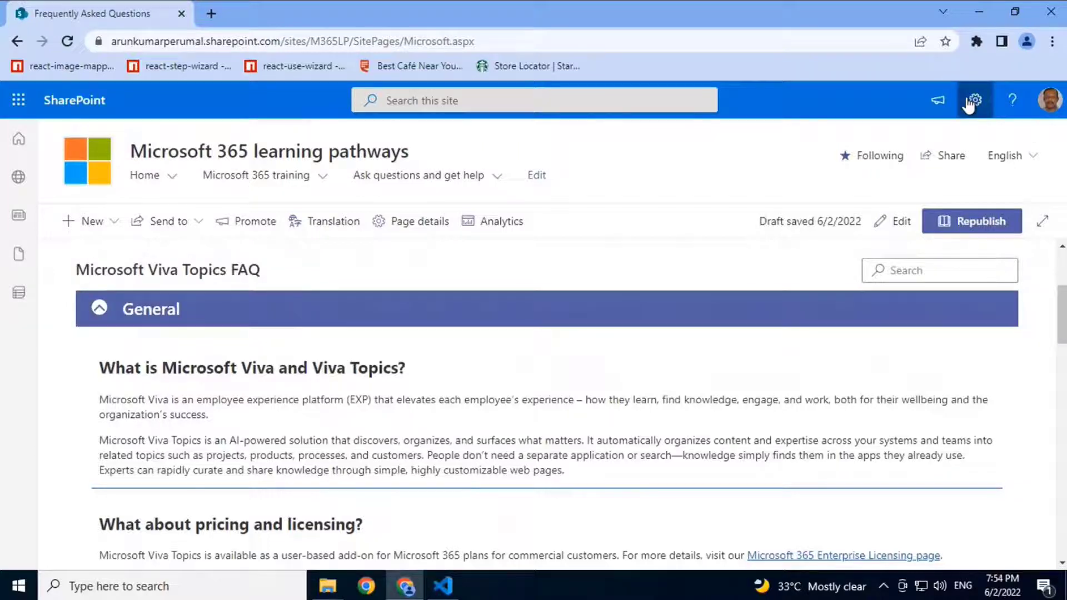
{"action": "left_click", "coordinate": [974, 100]}
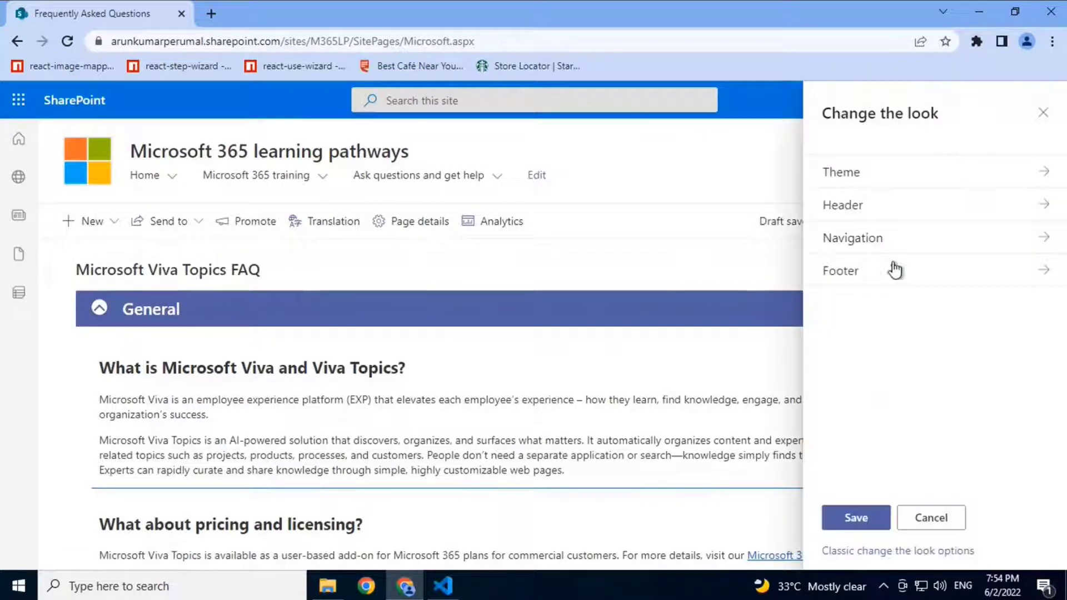
{"action": "left_click", "coordinate": [840, 172]}
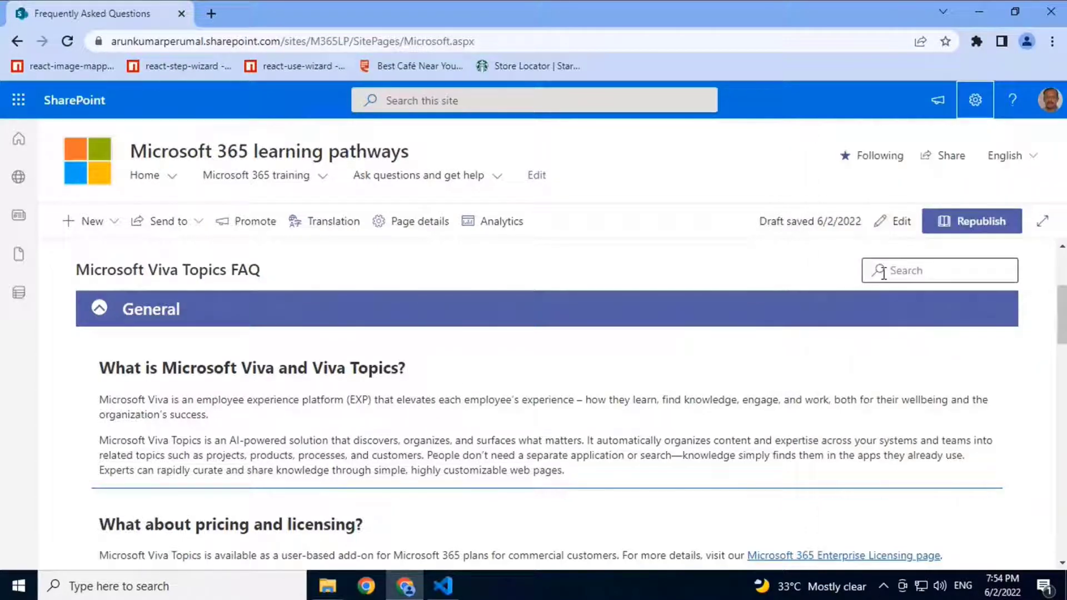
Search the FAQ for 'Topics' and review the matching questions.
{"action": "left_click", "coordinate": [940, 270]}
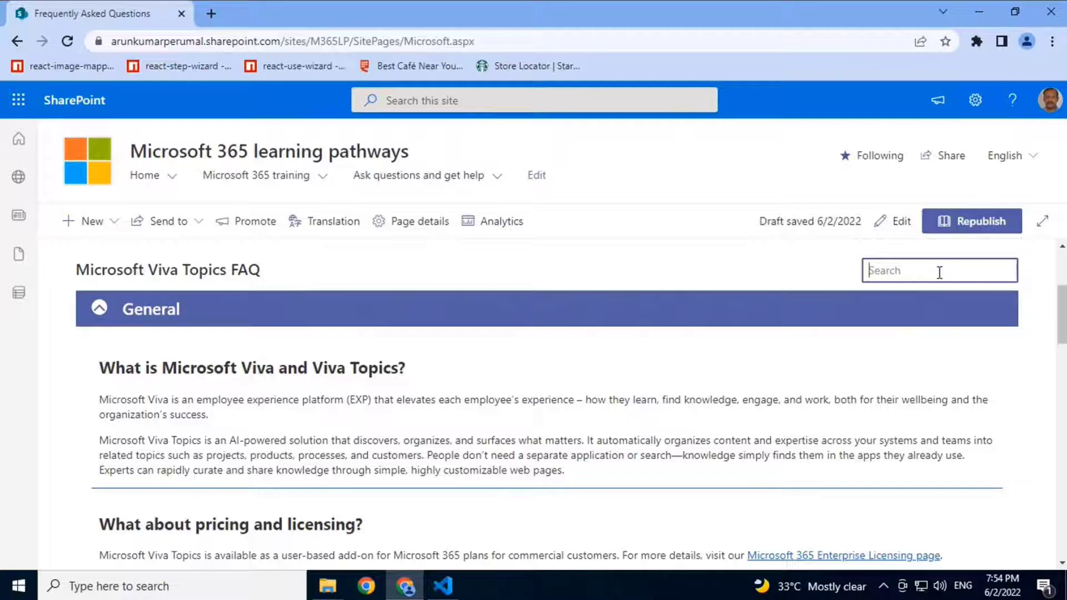
{"action": "type", "text": "Topics"}
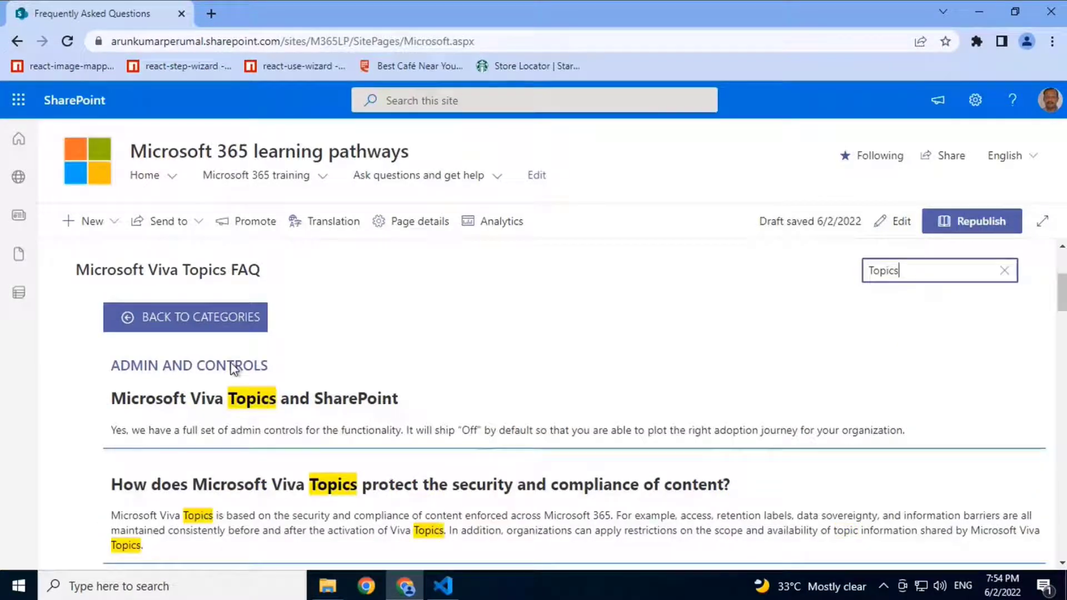
{"action": "scroll", "scroll_direction": "down", "scroll_amount": 3}
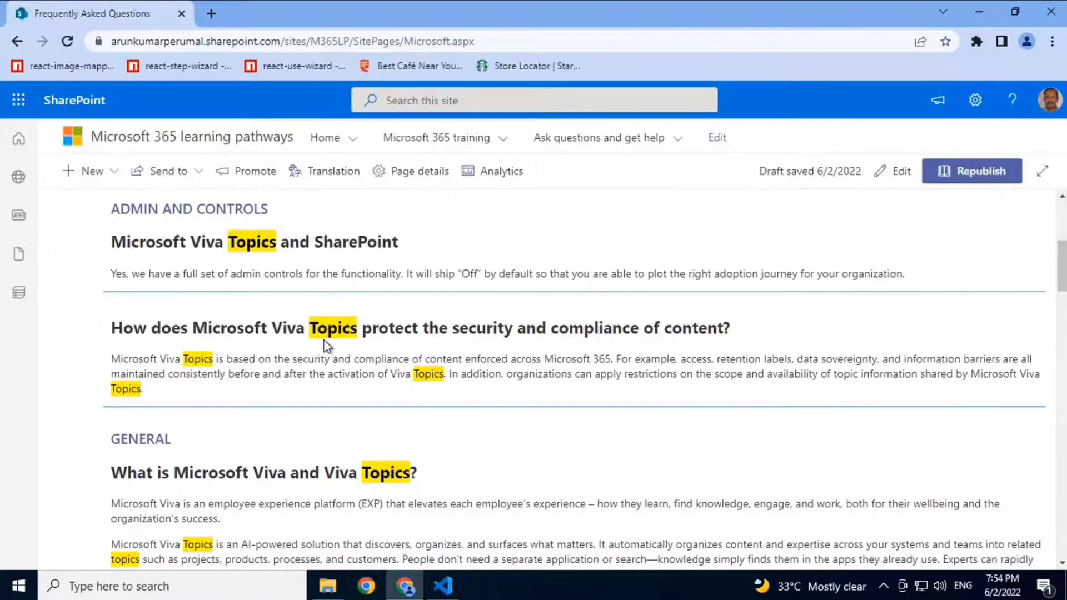
{"action": "scroll", "scroll_direction": "down", "scroll_amount": 3}
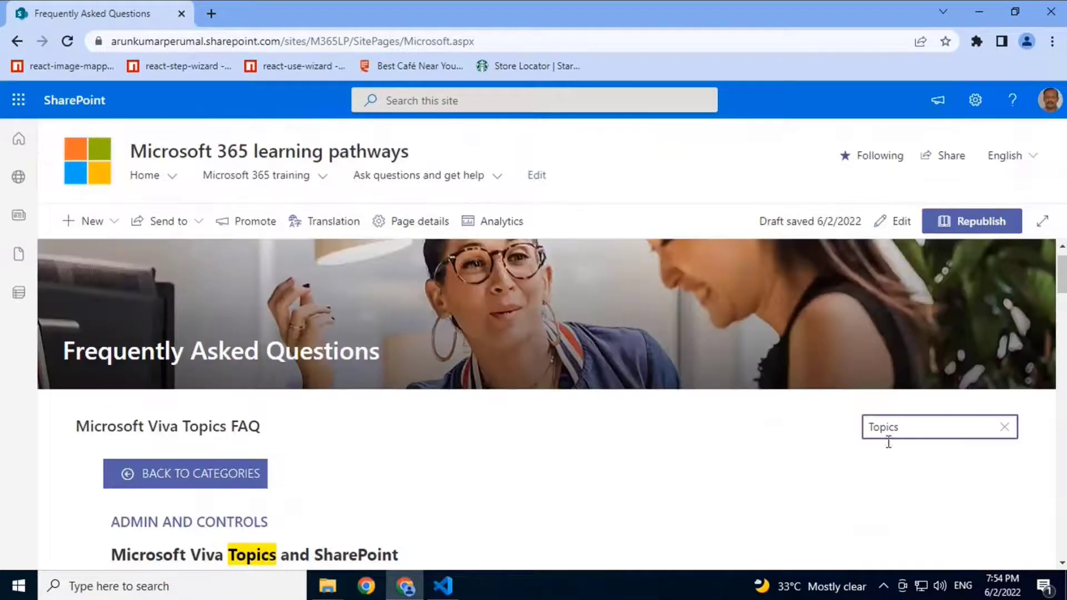
Replace the query with 'Viva' so only highlighted matches from each category show.
{"action": "type", "text": "vi"}
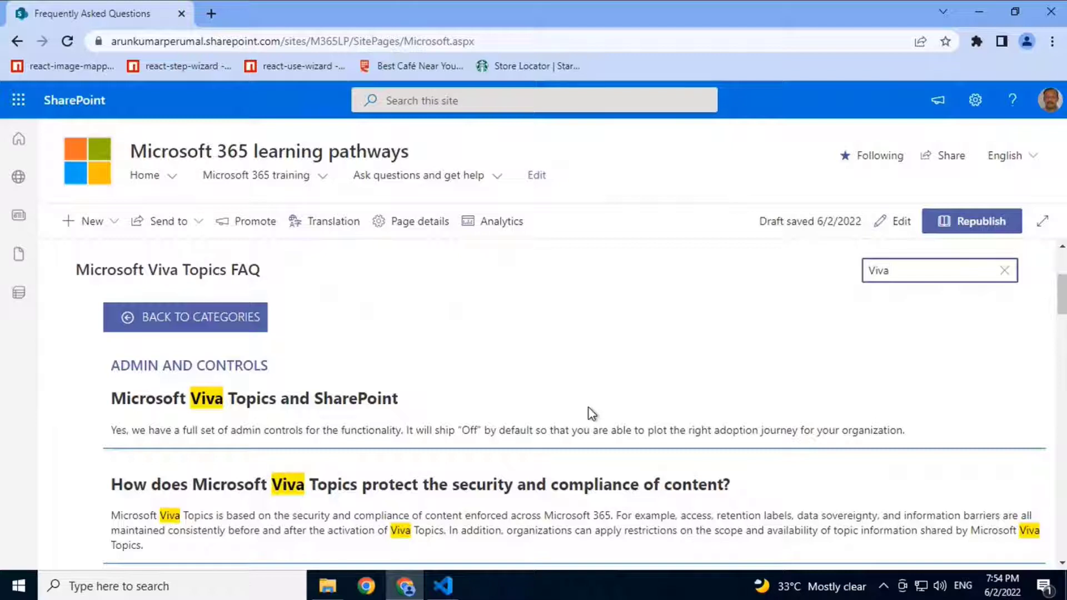
{"action": "mouse_move", "coordinate": [589, 333]}
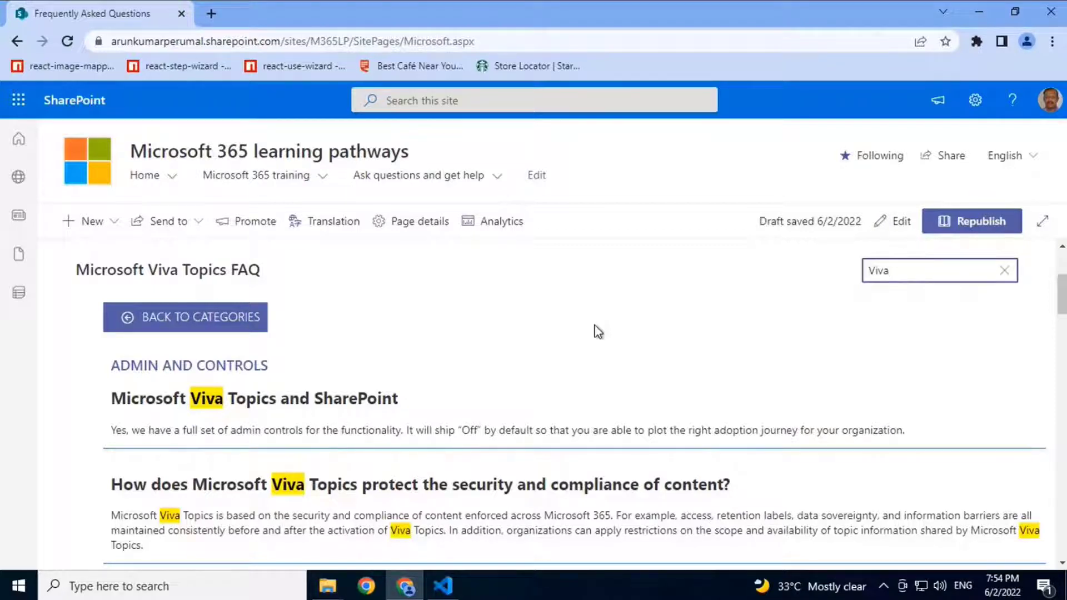
{"action": "mouse_move", "coordinate": [493, 397]}
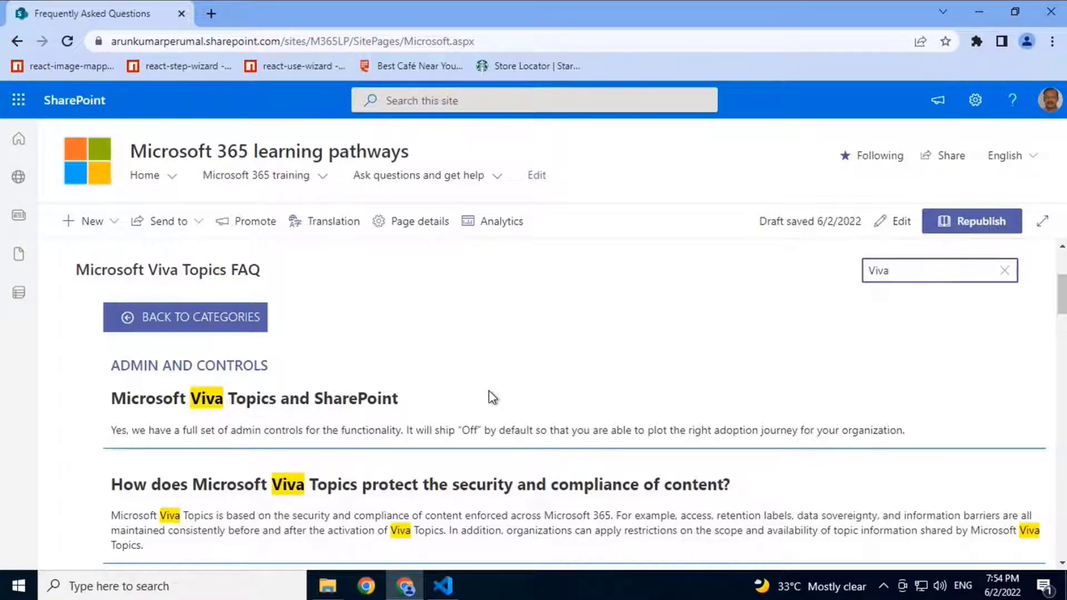
{"action": "left_click", "coordinate": [939, 270]}
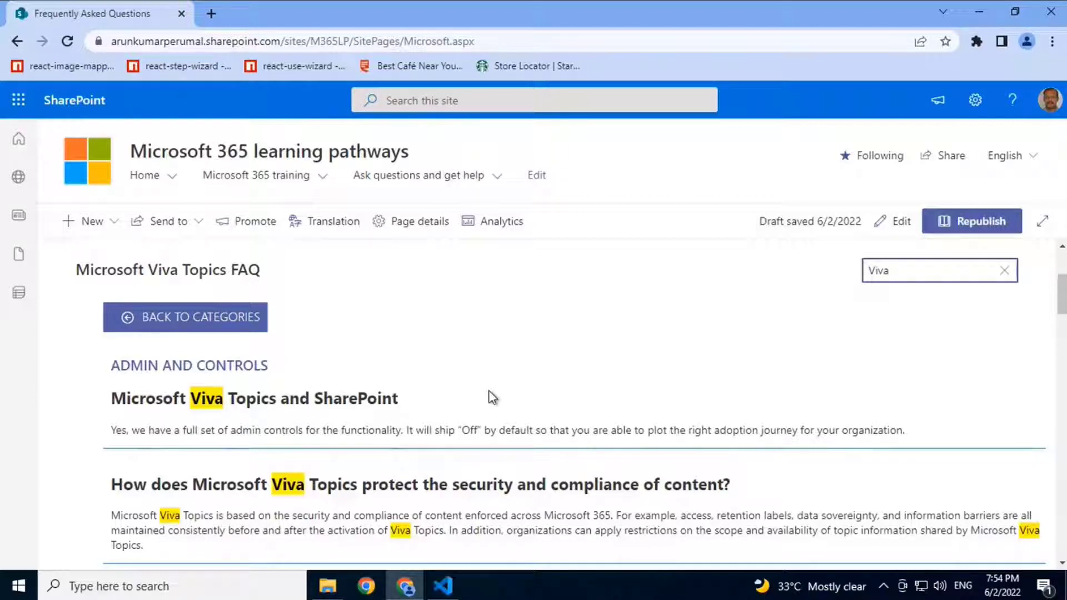
{"action": "left_click", "coordinate": [940, 270]}
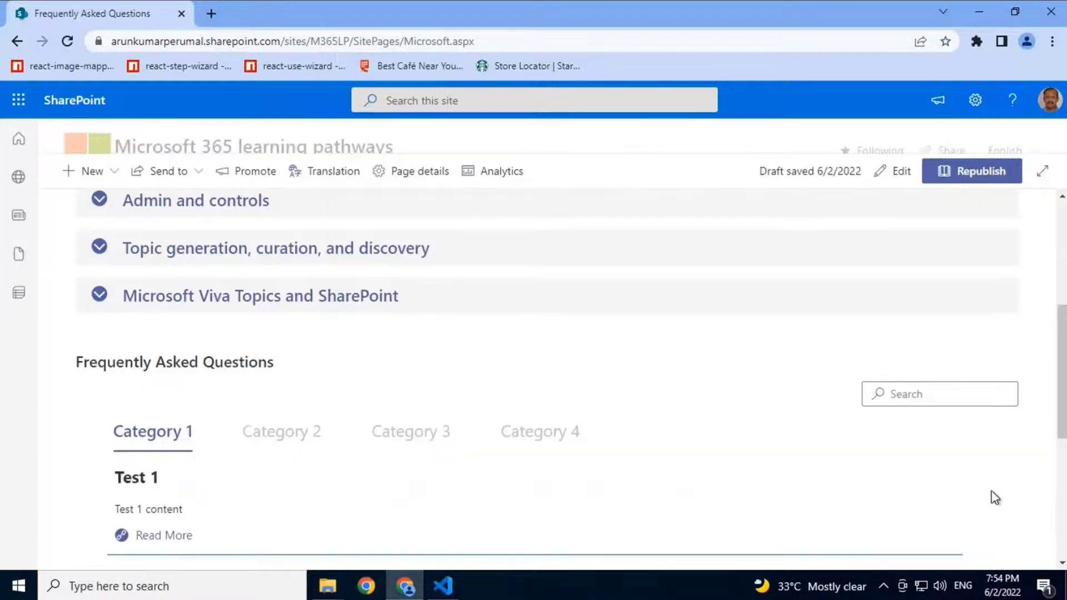
Save the page and move to the second FAQ web part showing three category tabs.
{"action": "left_click", "coordinate": [900, 171]}
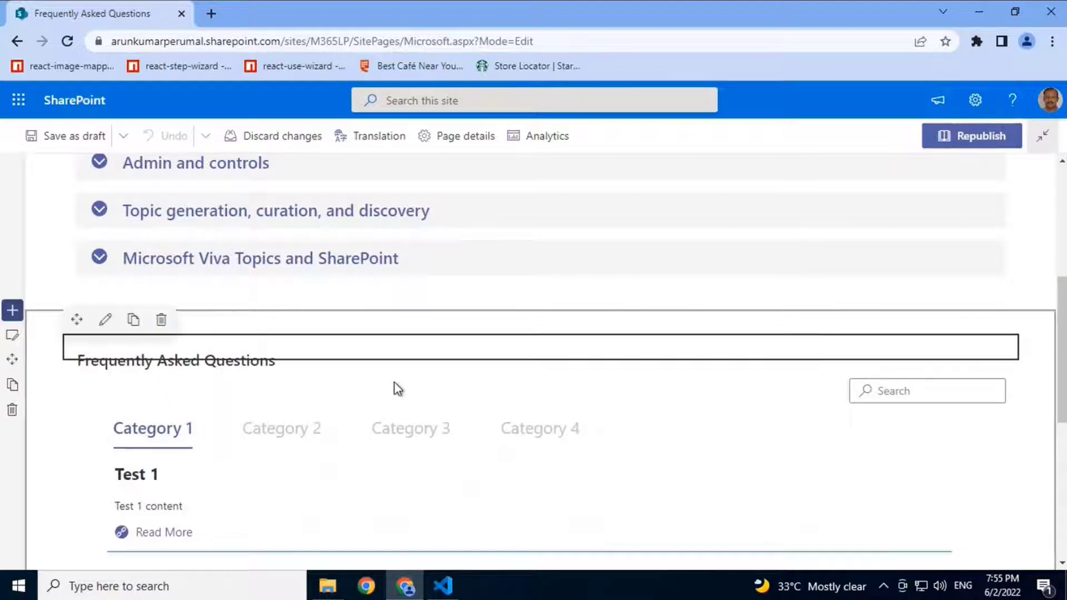
{"action": "scroll", "scroll_direction": "down", "scroll_amount": 3}
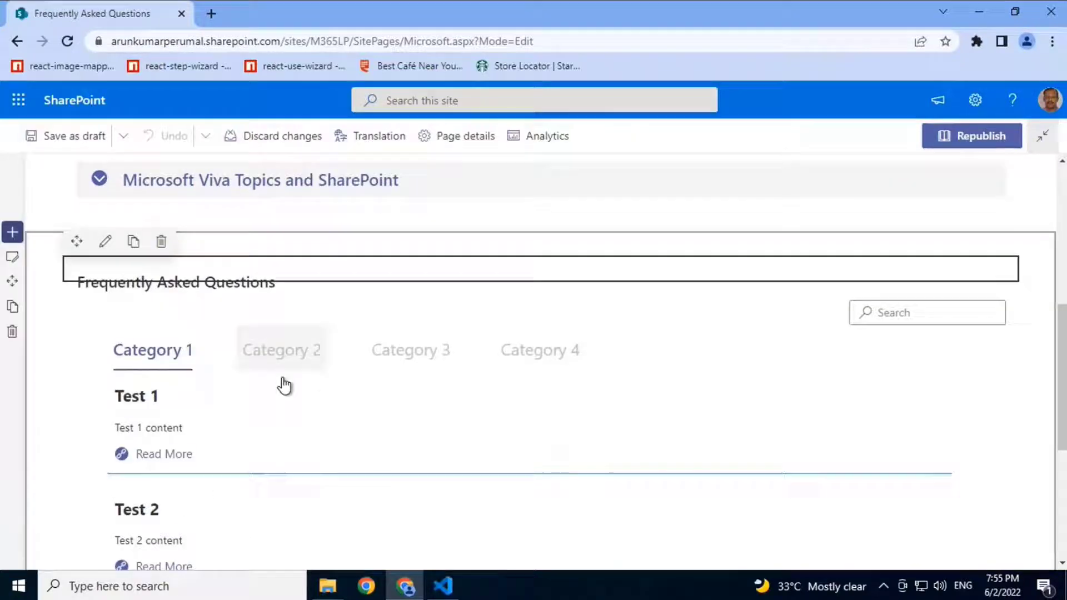
{"action": "mouse_move", "coordinate": [161, 241]}
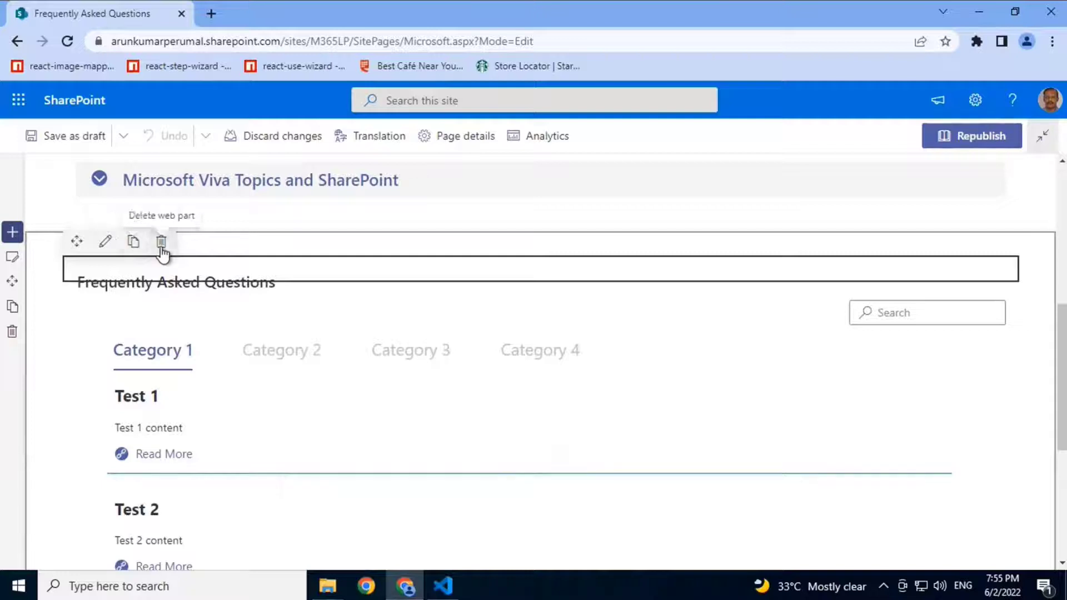
{"action": "left_click", "coordinate": [161, 241]}
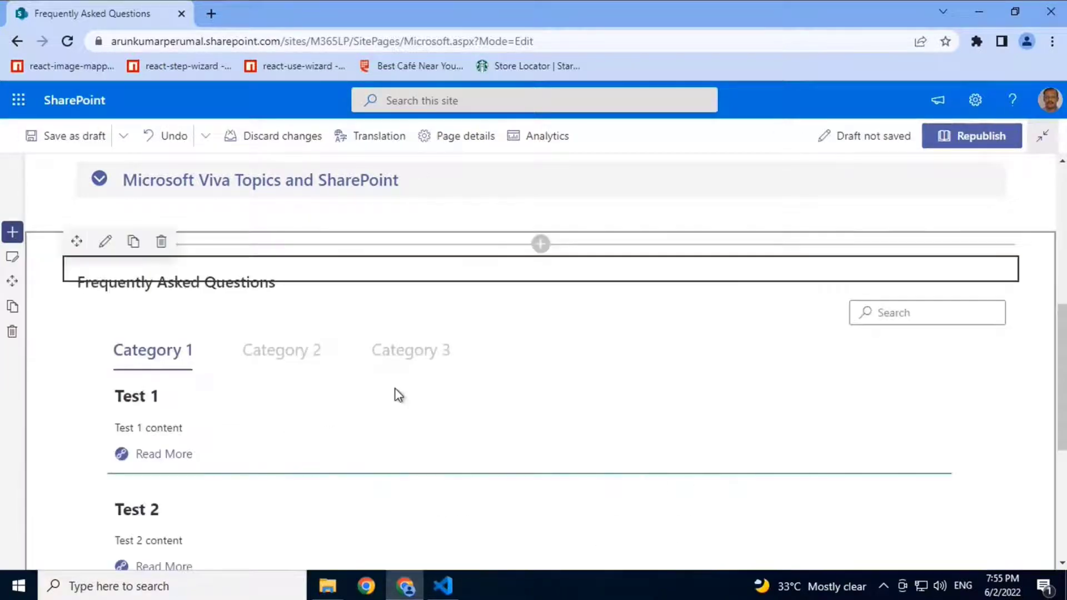
{"action": "mouse_move", "coordinate": [231, 353]}
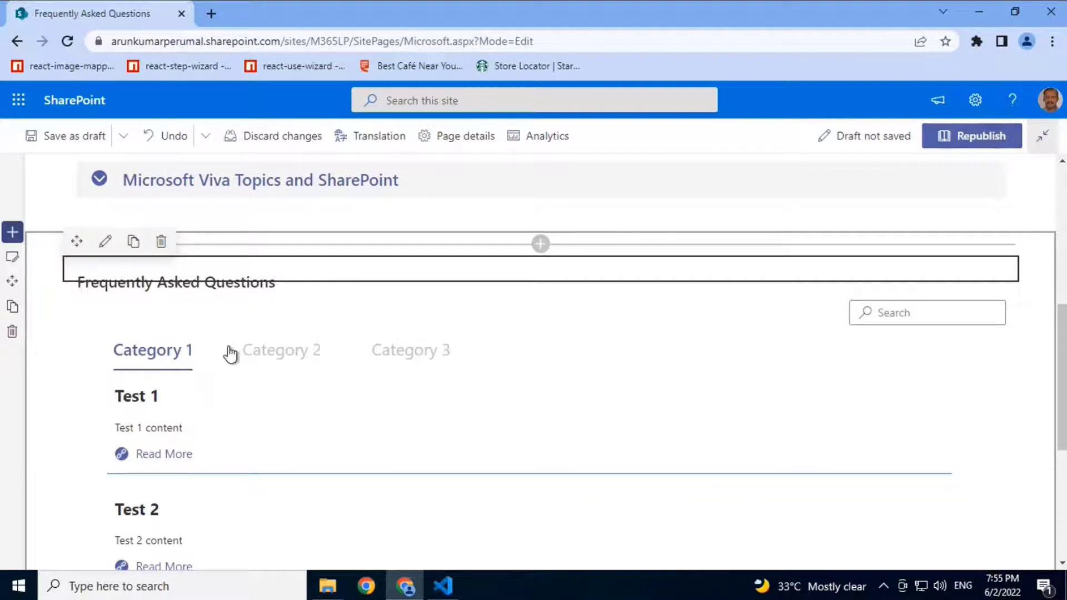
Show the FAQs under Category 3 and open that web part's settings.
{"action": "left_click", "coordinate": [282, 350]}
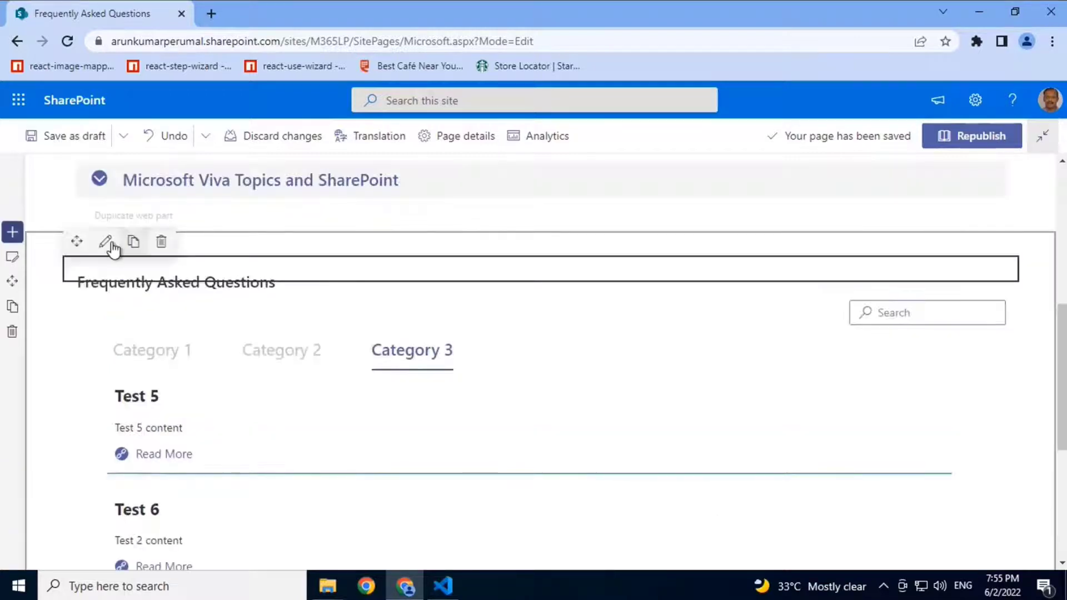
{"action": "left_click", "coordinate": [105, 242]}
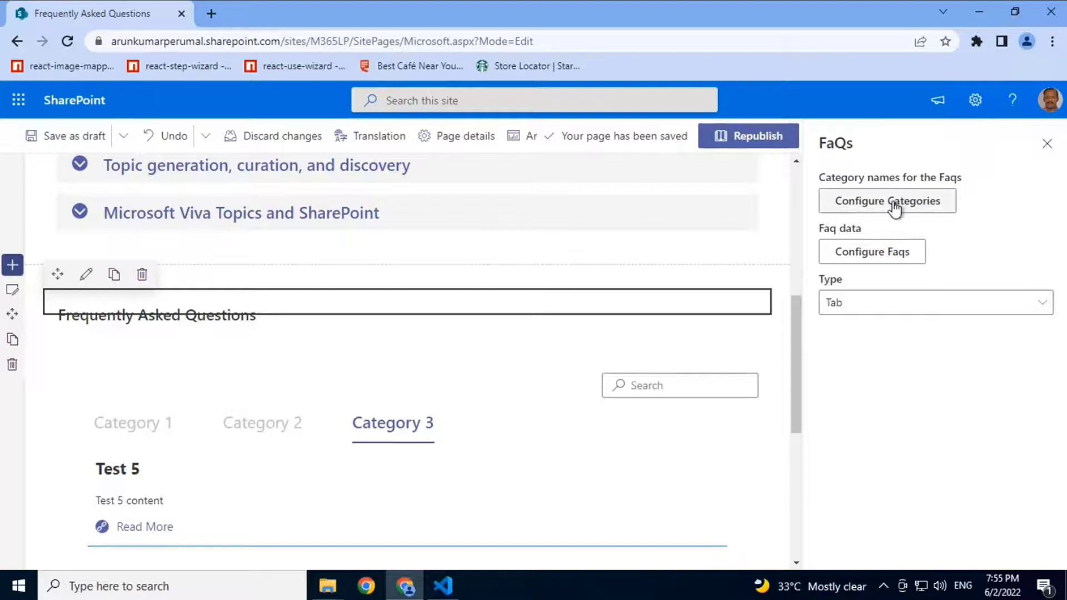
Reorder the categories to Category 1, 3, 2 and display the FAQs as an accordion.
{"action": "left_click", "coordinate": [887, 200]}
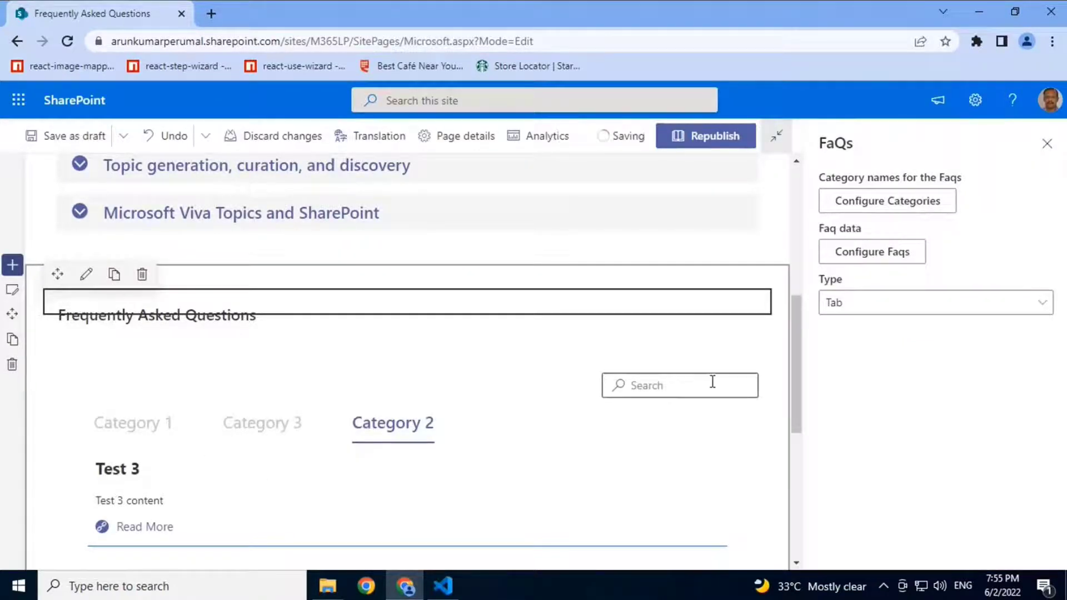
{"action": "left_click", "coordinate": [935, 302]}
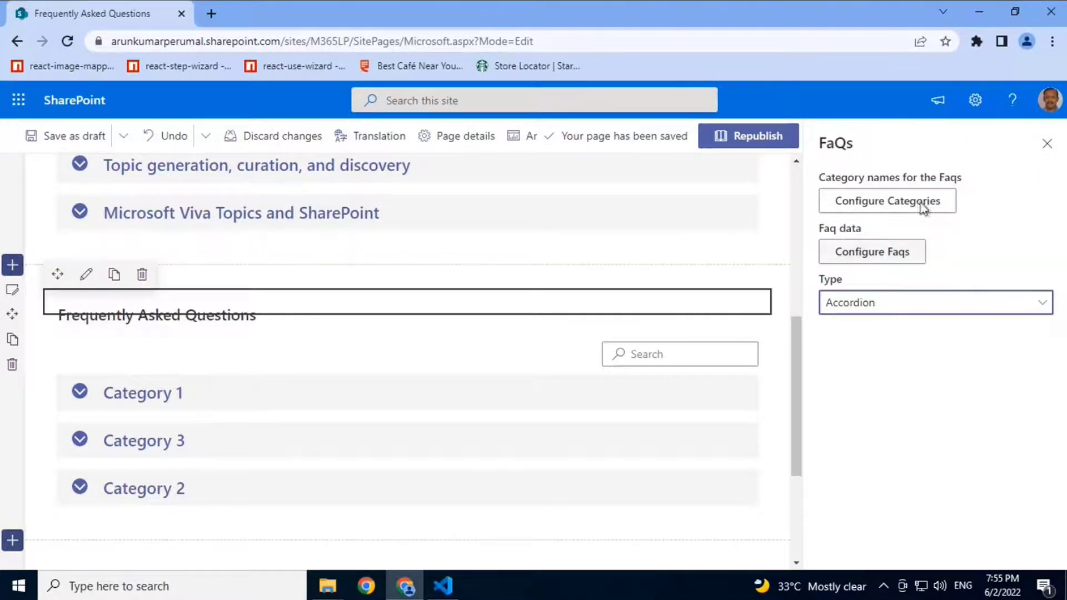
{"action": "mouse_move", "coordinate": [443, 586]}
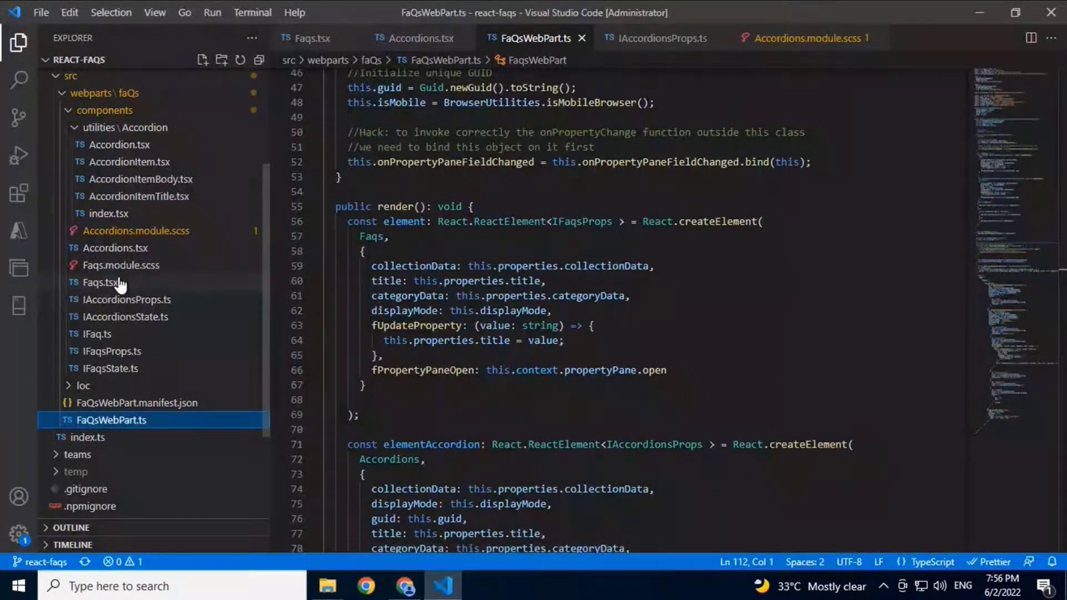
Review Accordions.tsx and Faqs.tsx, highlighting the headerText property of the category tabs.
{"action": "left_click", "coordinate": [114, 248]}
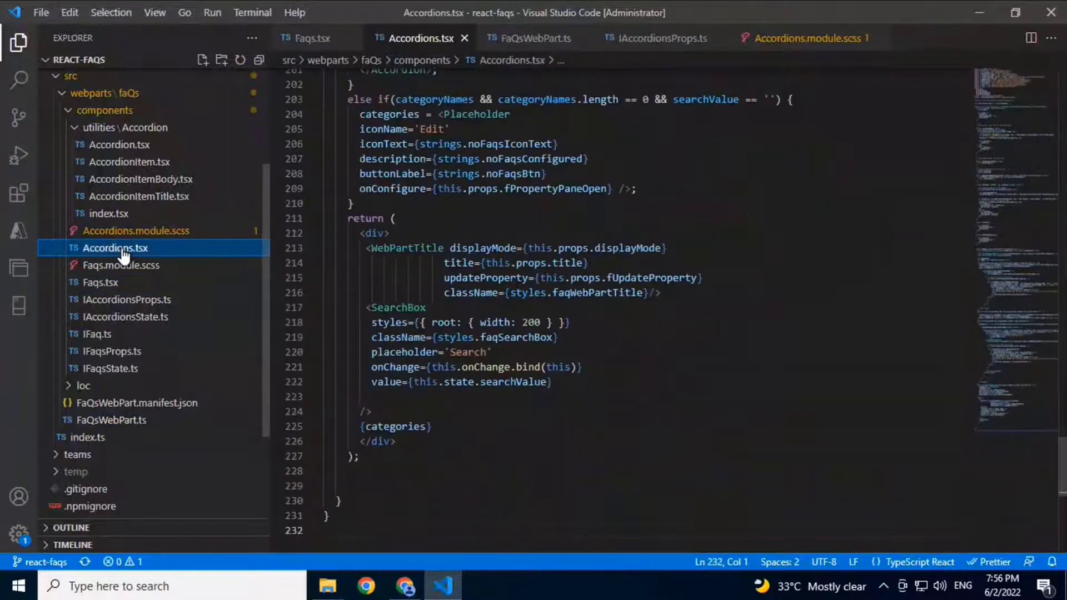
{"action": "left_click", "coordinate": [101, 281]}
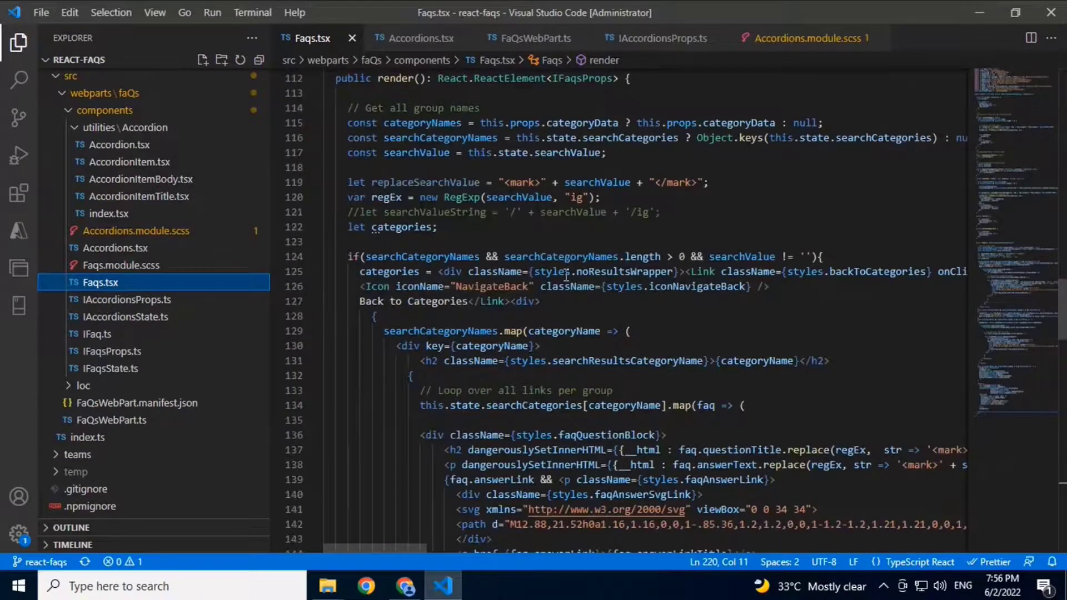
{"action": "scroll", "scroll_direction": "down", "scroll_amount": 3}
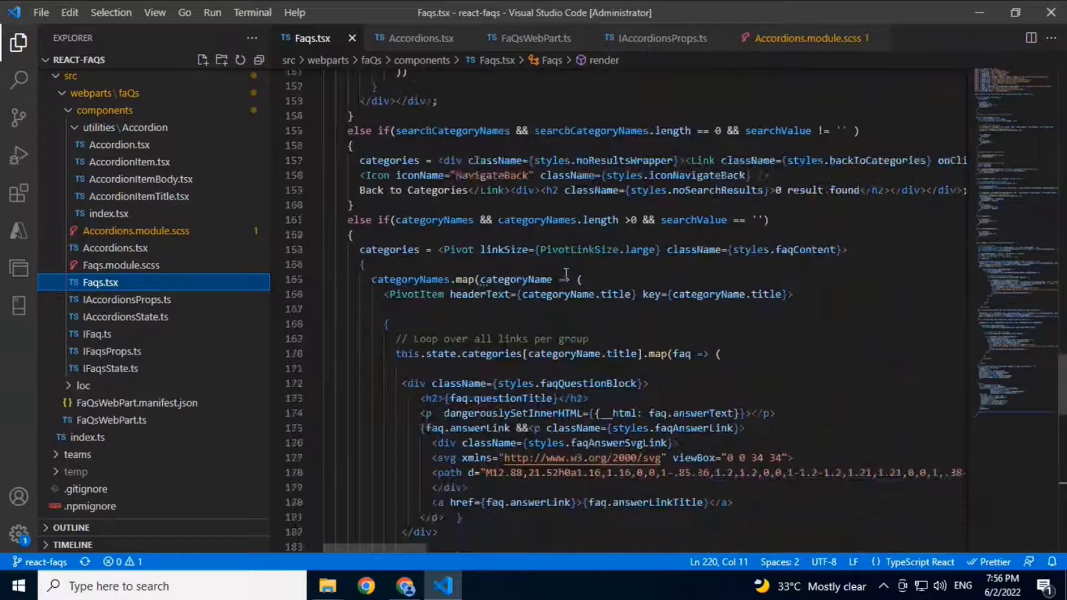
{"action": "double_click", "coordinate": [413, 293]}
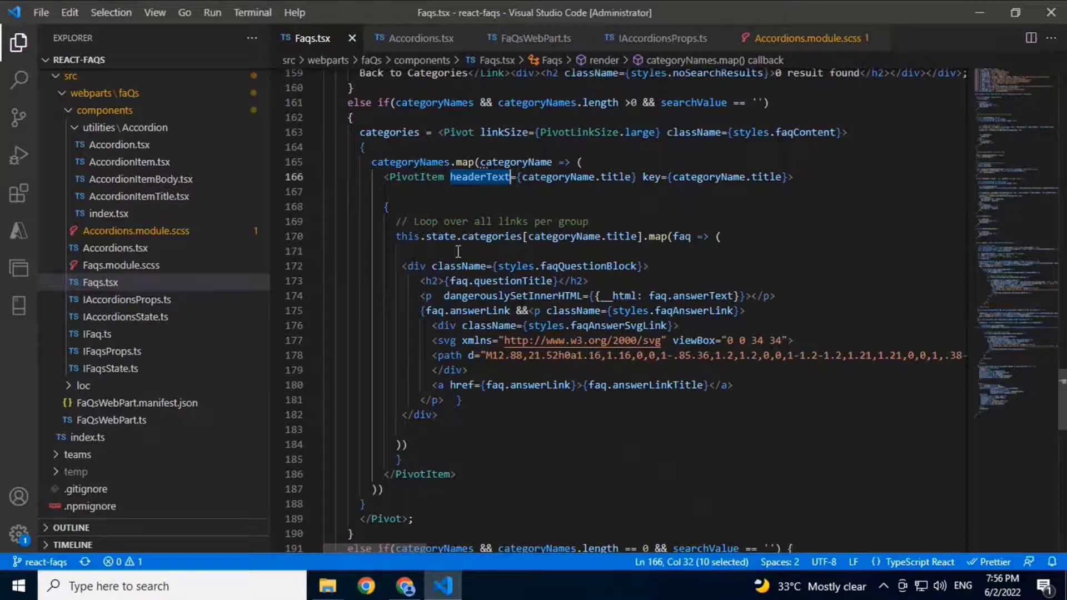
{"action": "mouse_move", "coordinate": [552, 437]}
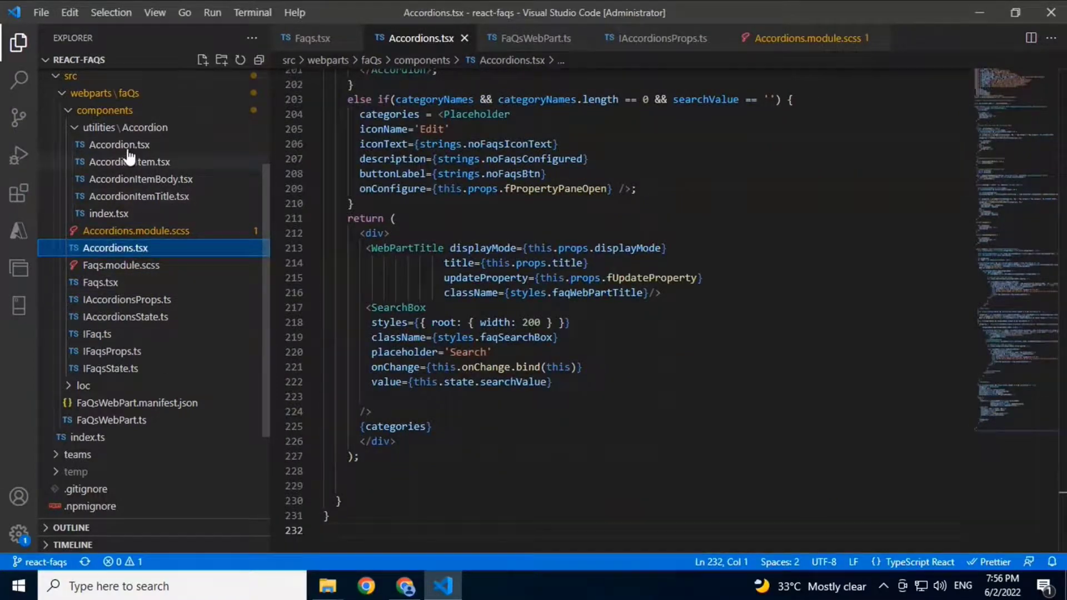
{"action": "mouse_move", "coordinate": [118, 145]}
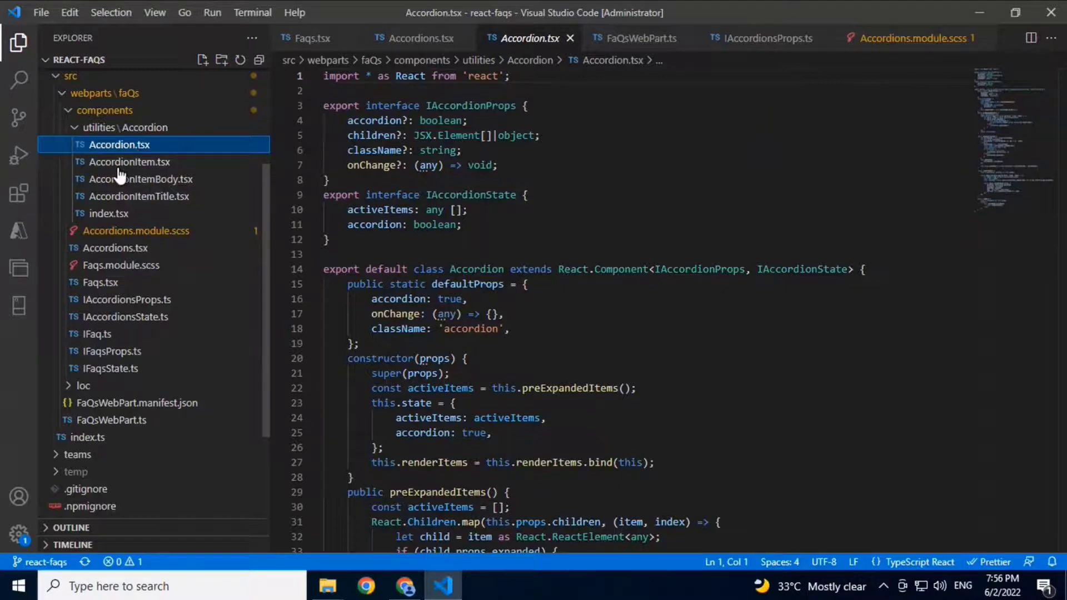
{"action": "mouse_move", "coordinate": [172, 223]}
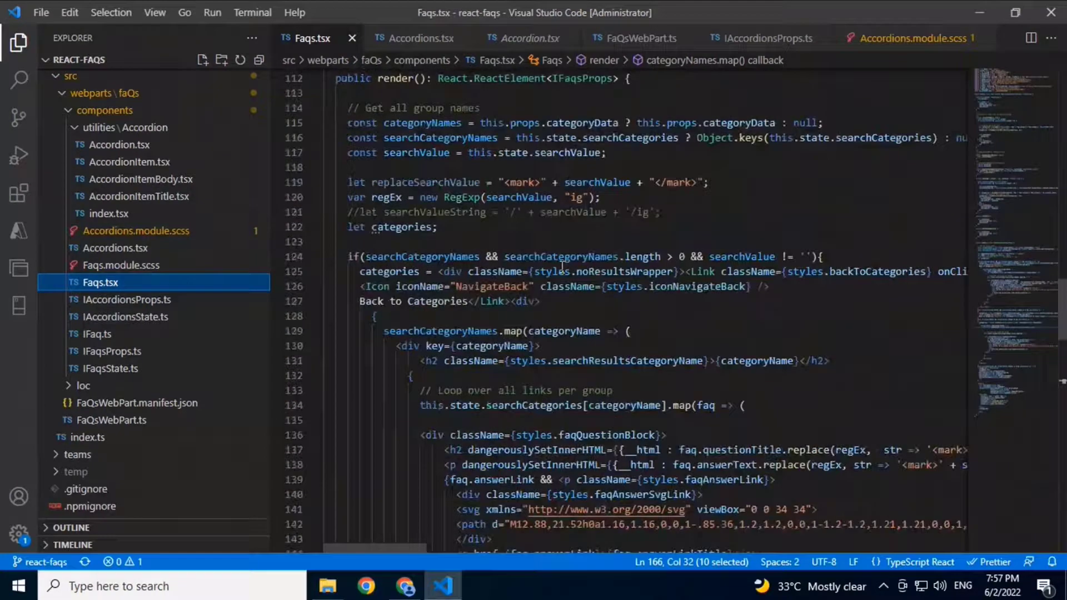
Scroll to the Faqs.tsx return block and move to the web part's main class file.
{"action": "scroll", "scroll_direction": "down", "scroll_amount": 3}
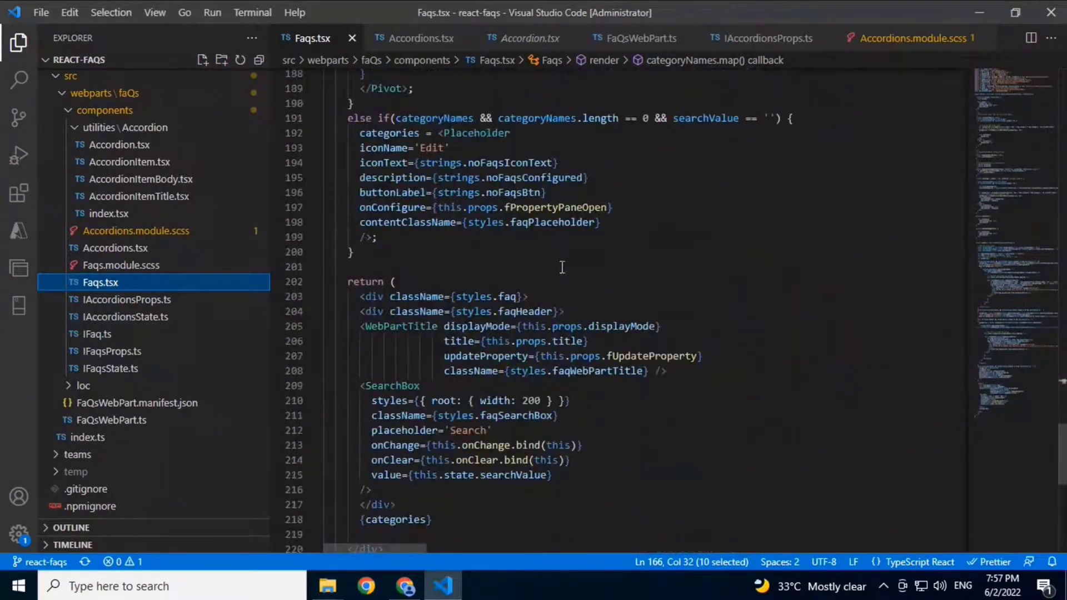
{"action": "left_click", "coordinate": [636, 38]}
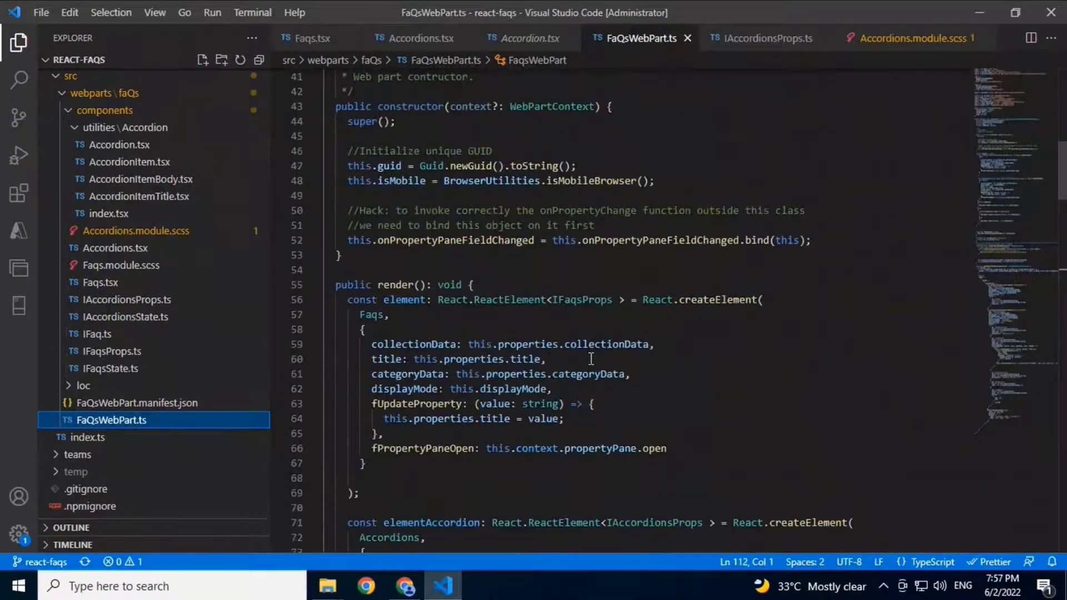
Scroll through FaQsWebPart.ts render() where accordion or tab layout is chosen.
{"action": "scroll", "scroll_direction": "down", "scroll_amount": 3}
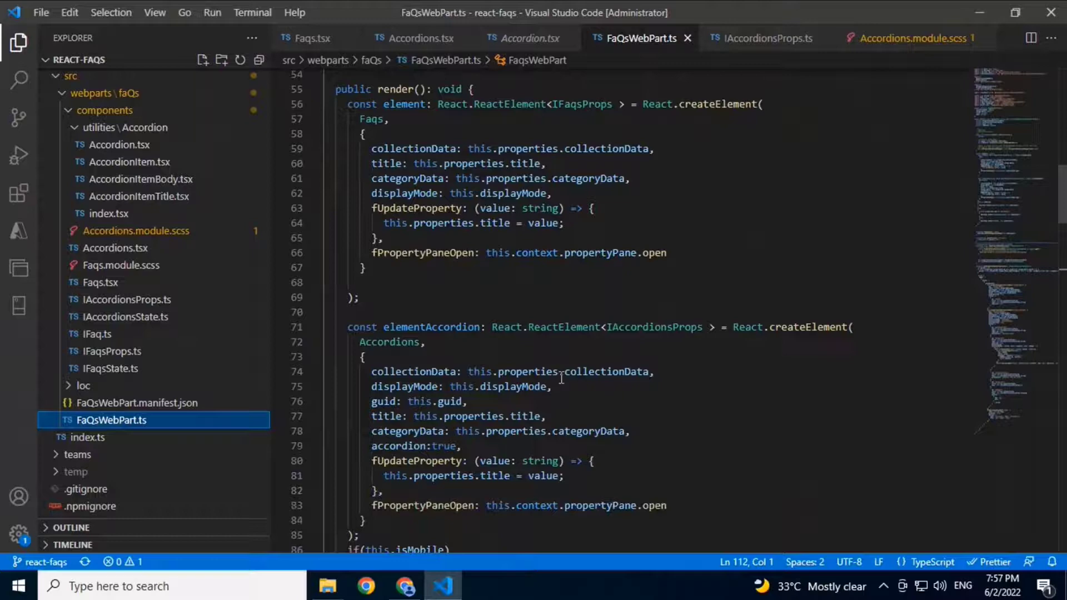
{"action": "scroll", "scroll_direction": "down", "scroll_amount": 3}
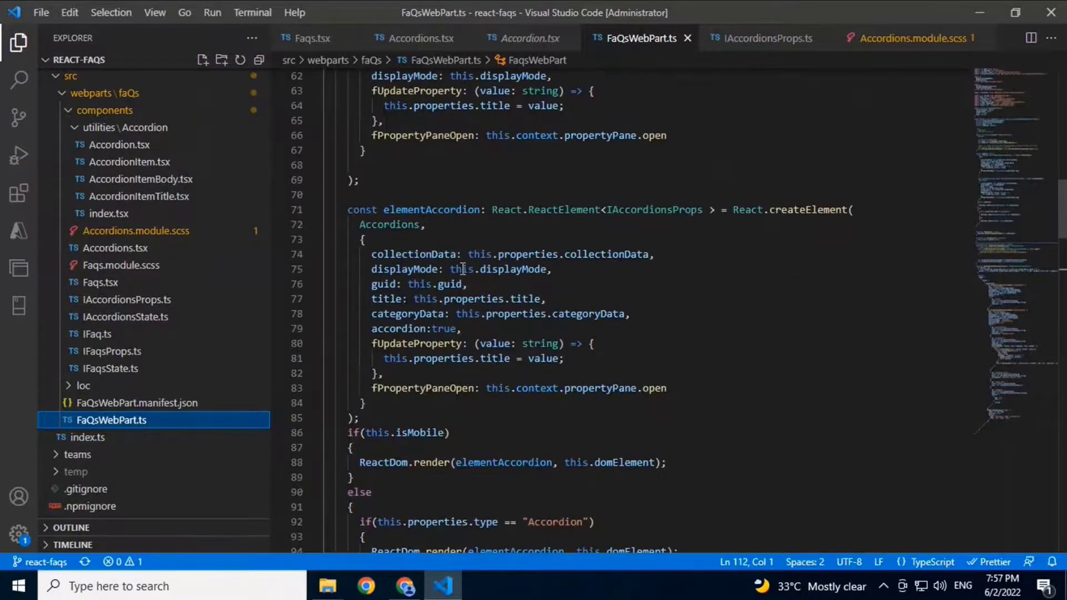
{"action": "scroll", "scroll_direction": "down", "scroll_amount": 3}
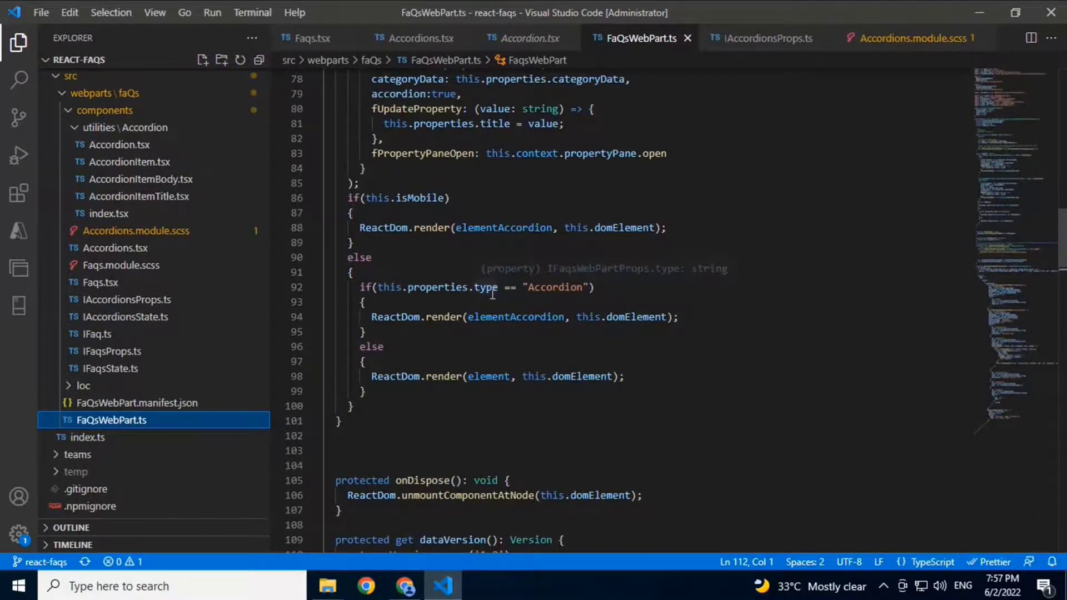
{"action": "left_click", "coordinate": [487, 287]}
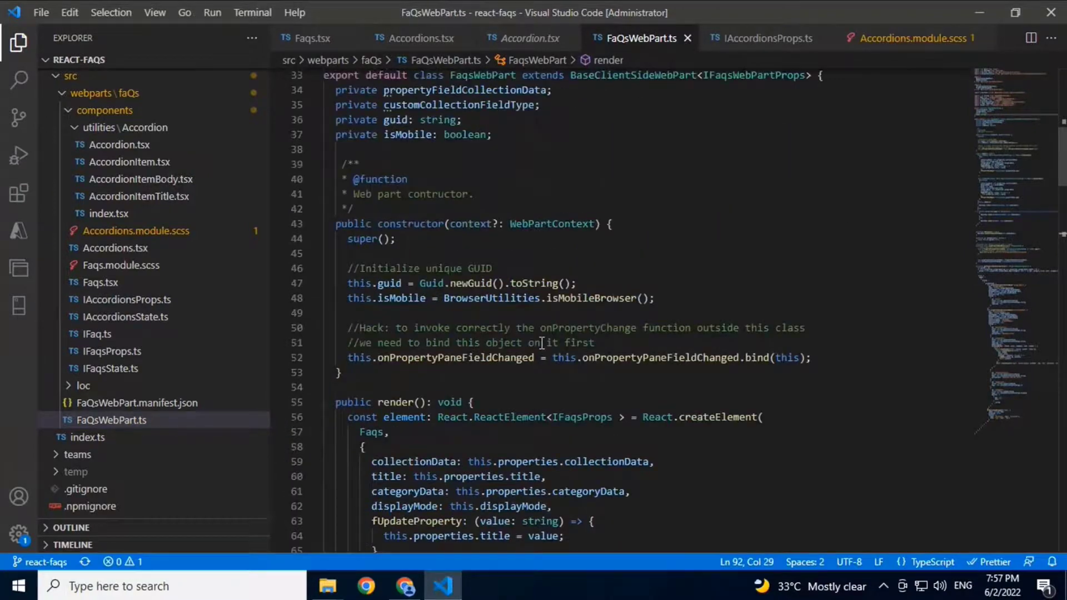
{"action": "scroll", "scroll_direction": "down", "scroll_amount": 3}
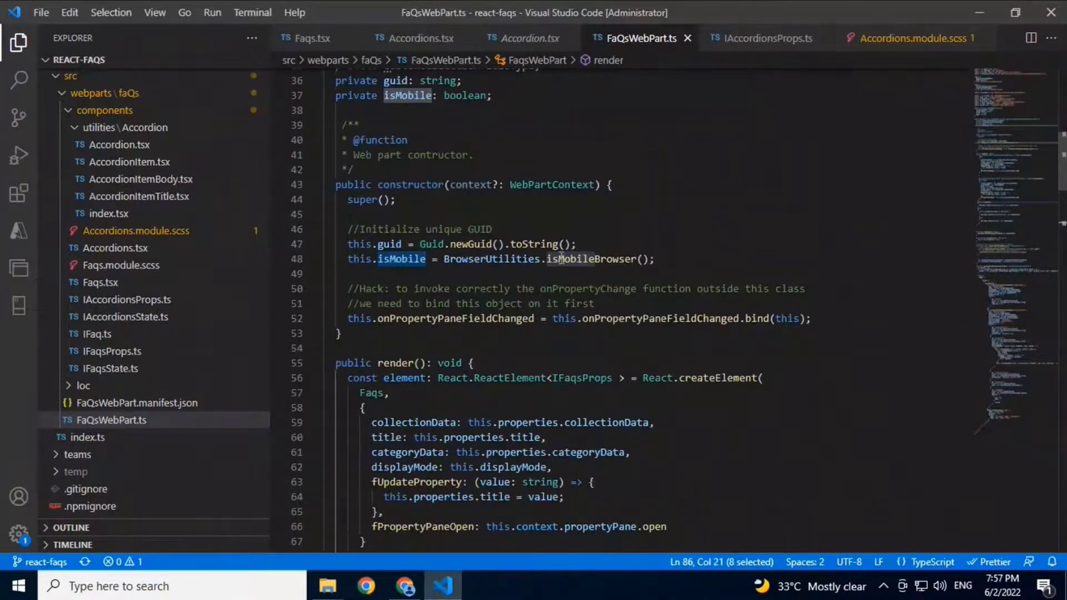
Highlight the isMobileBrowser check and newGuid call, then return to Faqs.tsx.
{"action": "double_click", "coordinate": [590, 259]}
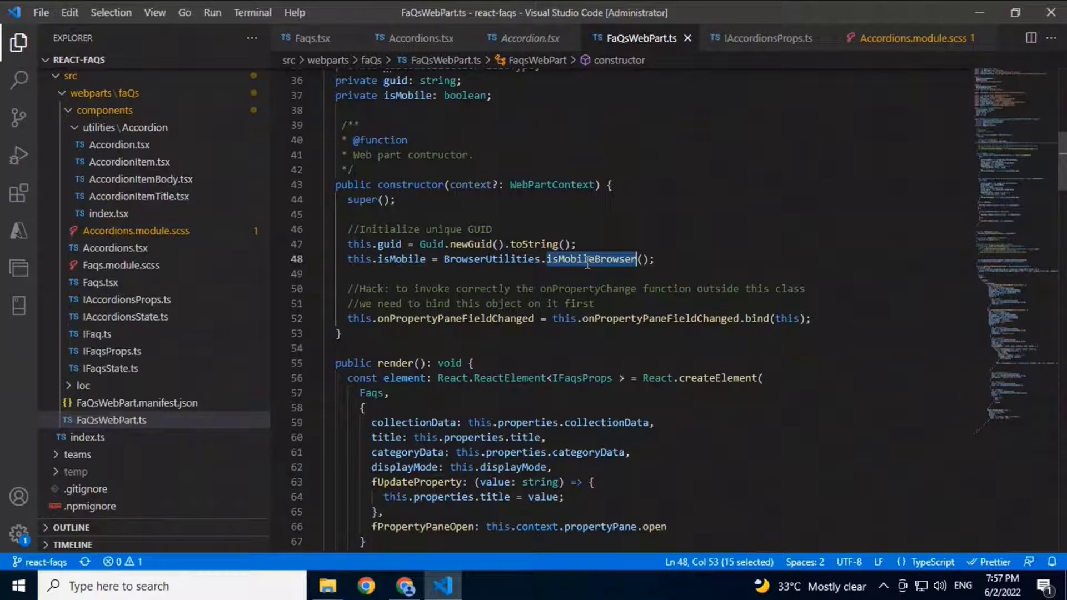
{"action": "double_click", "coordinate": [469, 243]}
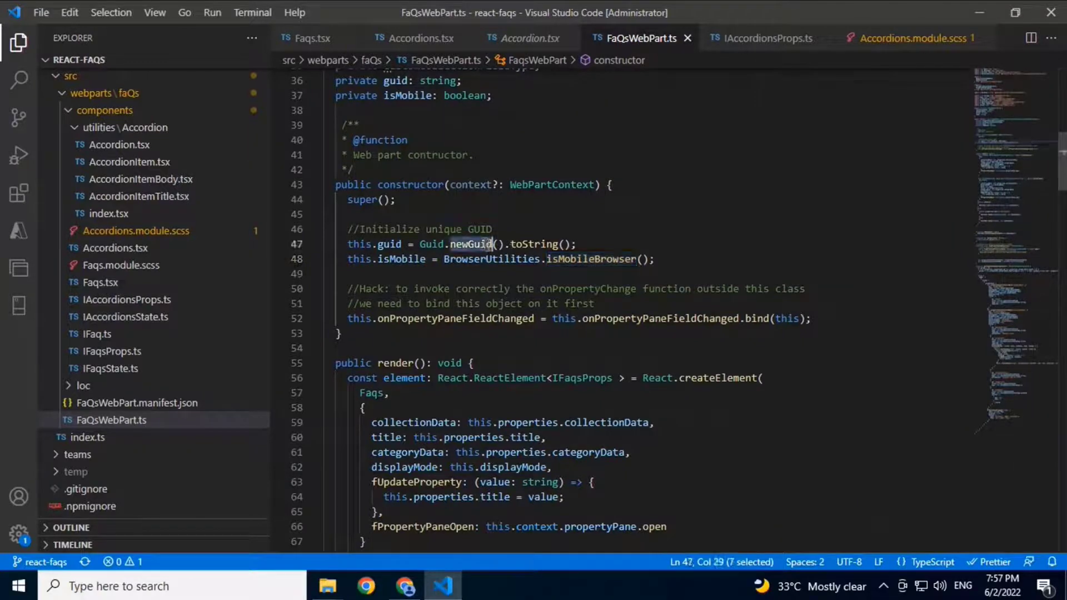
{"action": "scroll", "scroll_direction": "down", "scroll_amount": 3}
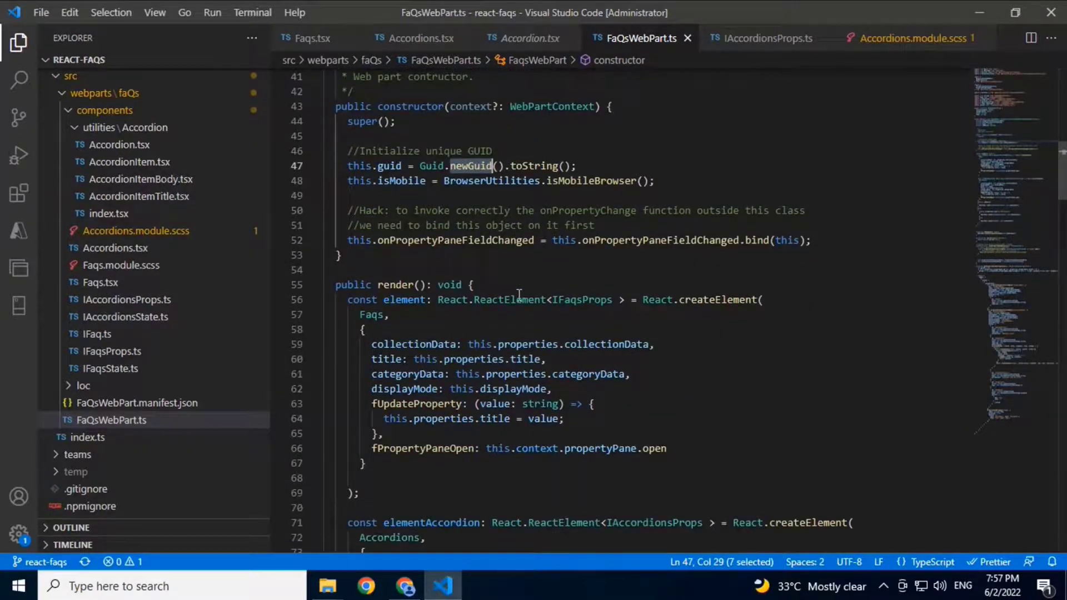
{"action": "scroll", "scroll_direction": "down", "scroll_amount": 3}
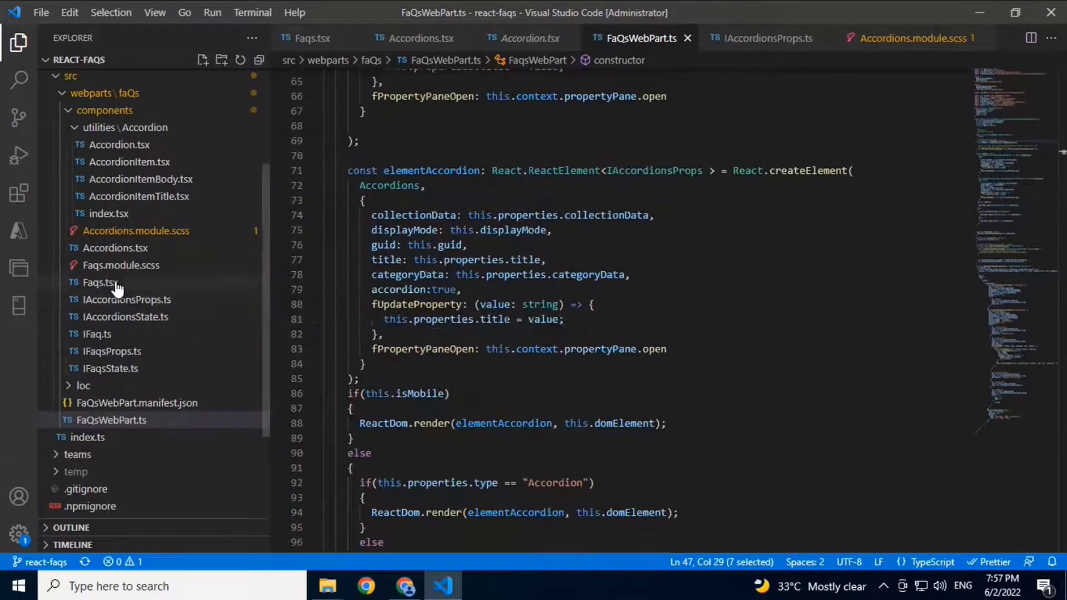
{"action": "left_click", "coordinate": [101, 282]}
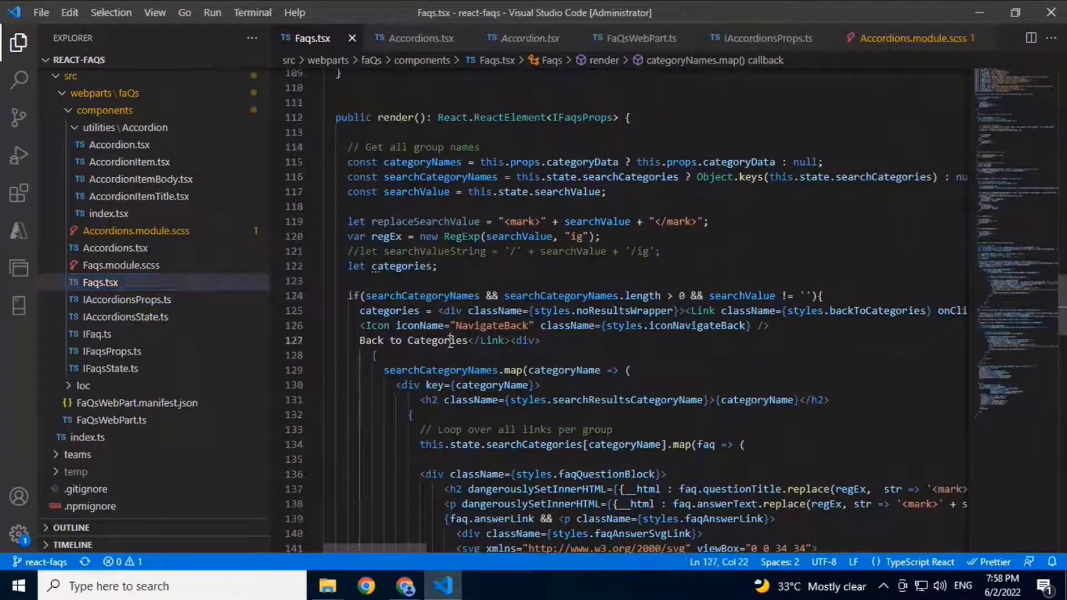
Highlight Categories in the back link of the search results, then open Accordions.module.scss.
{"action": "double_click", "coordinate": [436, 341]}
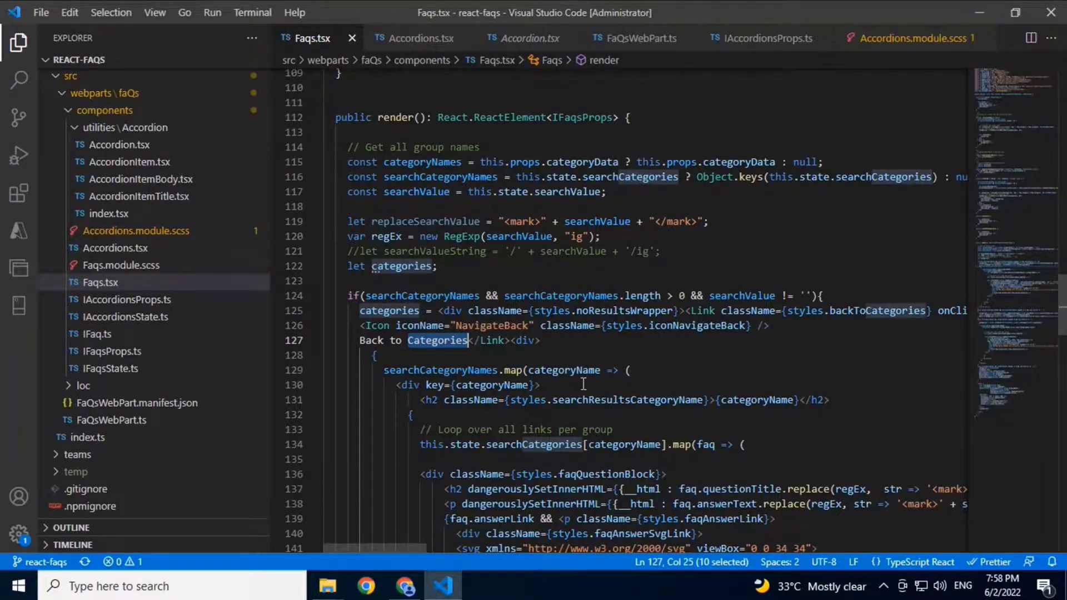
{"action": "scroll", "scroll_direction": "down", "scroll_amount": 3}
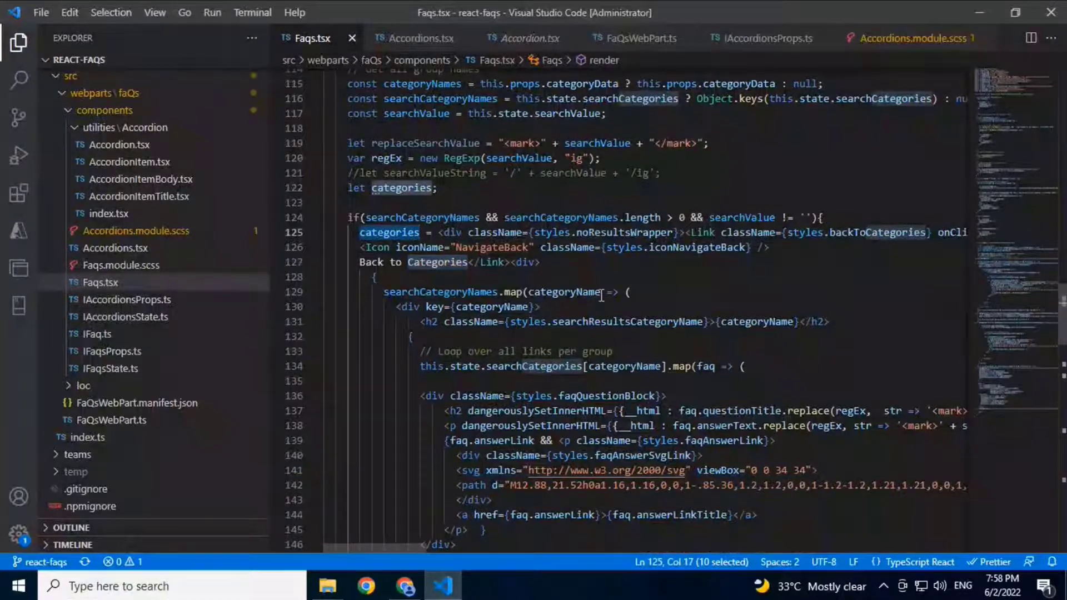
{"action": "mouse_move", "coordinate": [599, 395]}
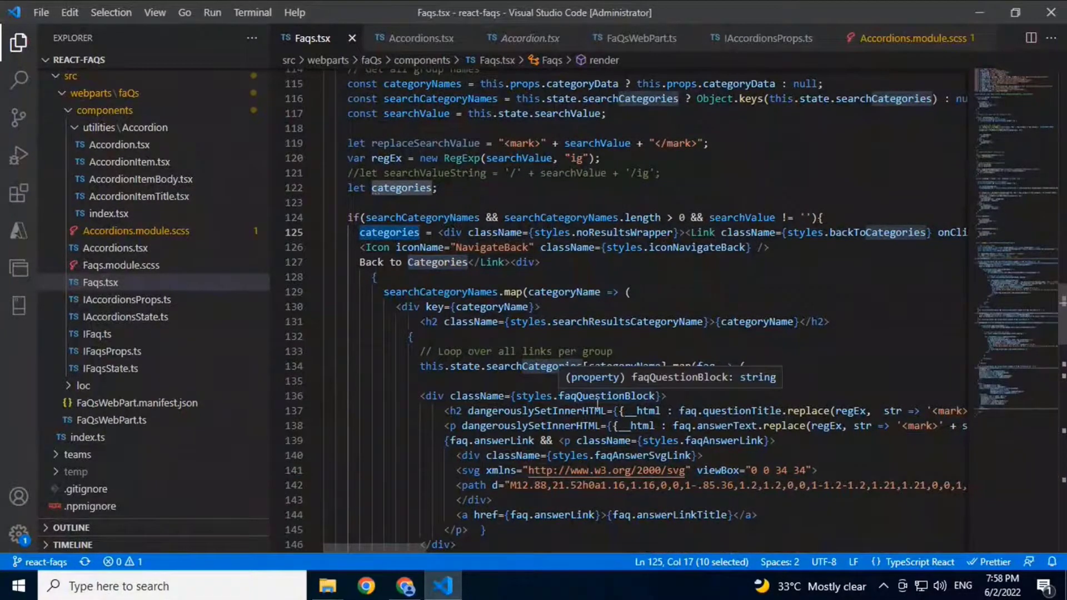
{"action": "left_click", "coordinate": [911, 38]}
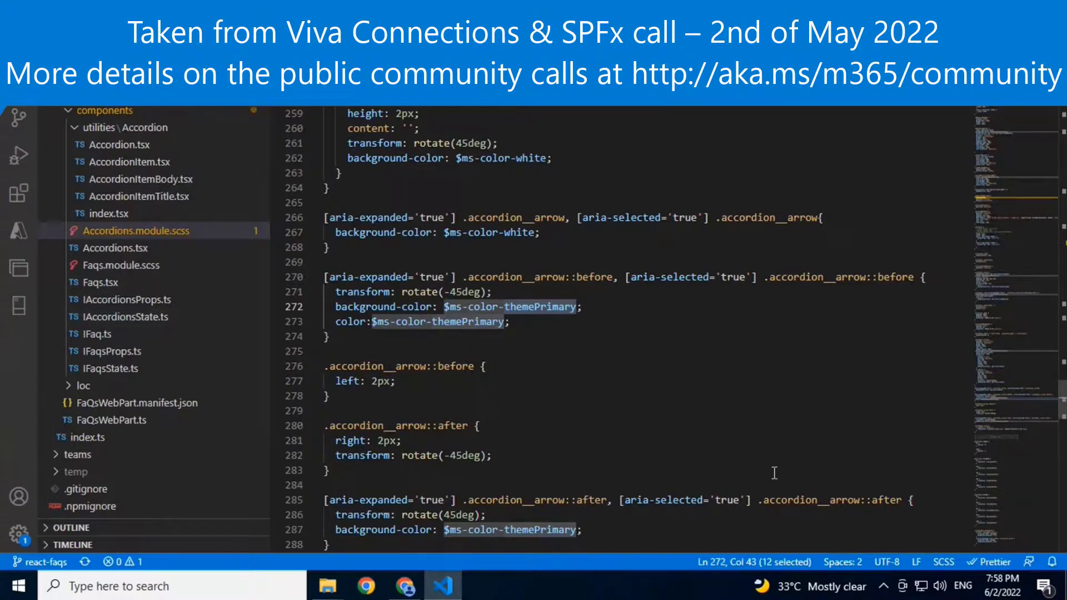
{"action": "mouse_move", "coordinate": [561, 366]}
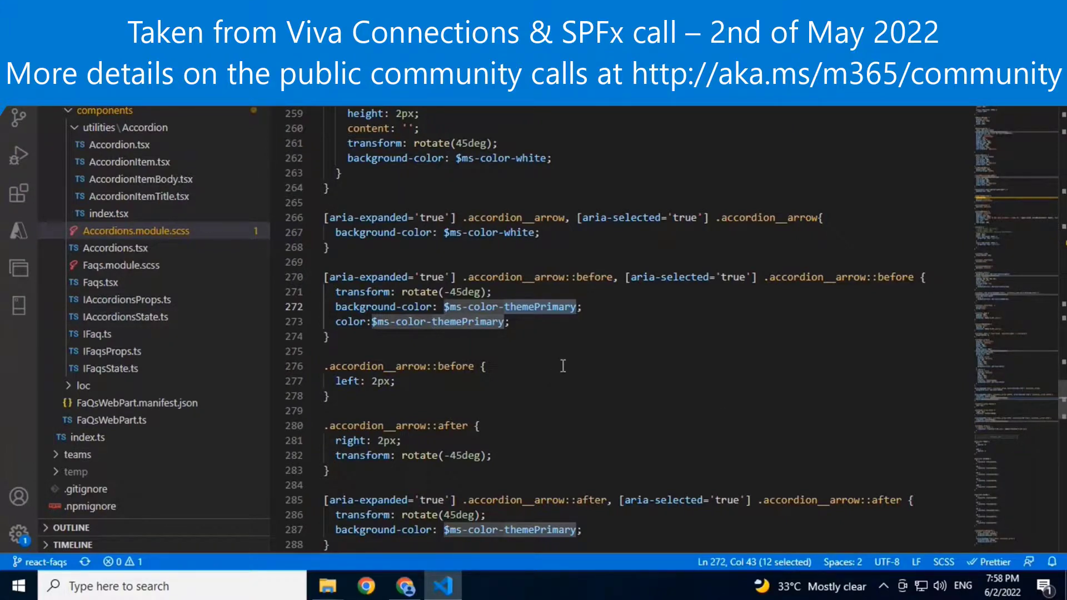